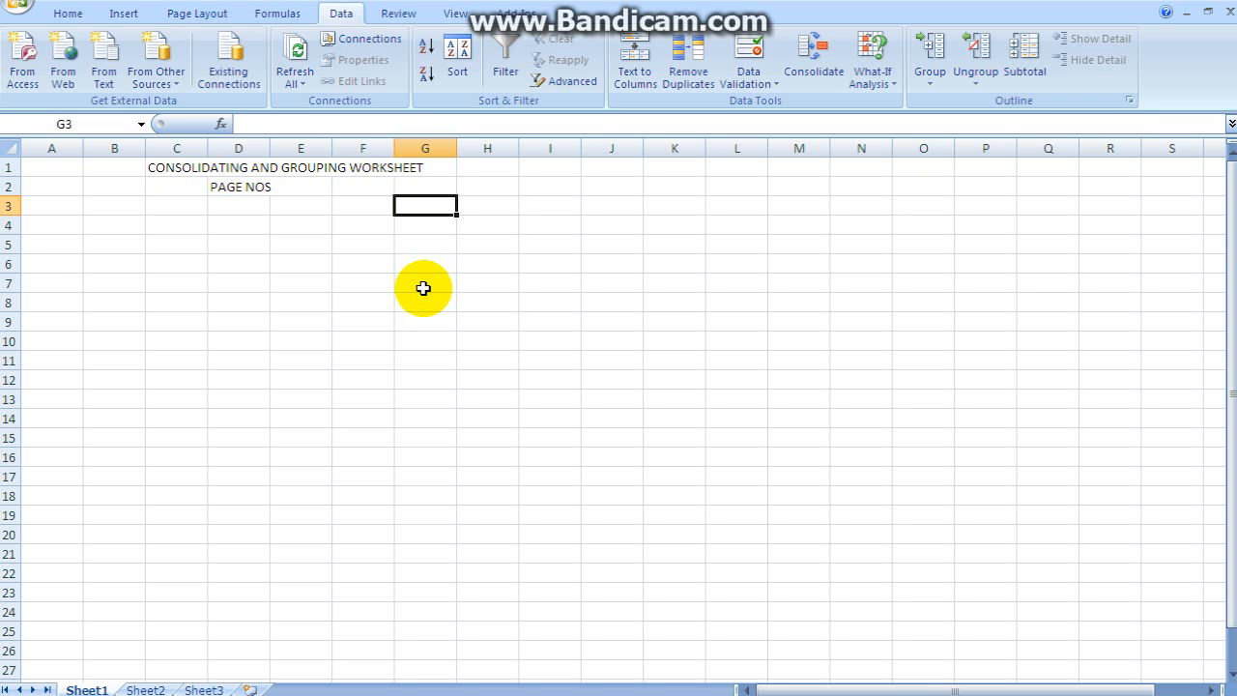
mouse_move(414, 288)
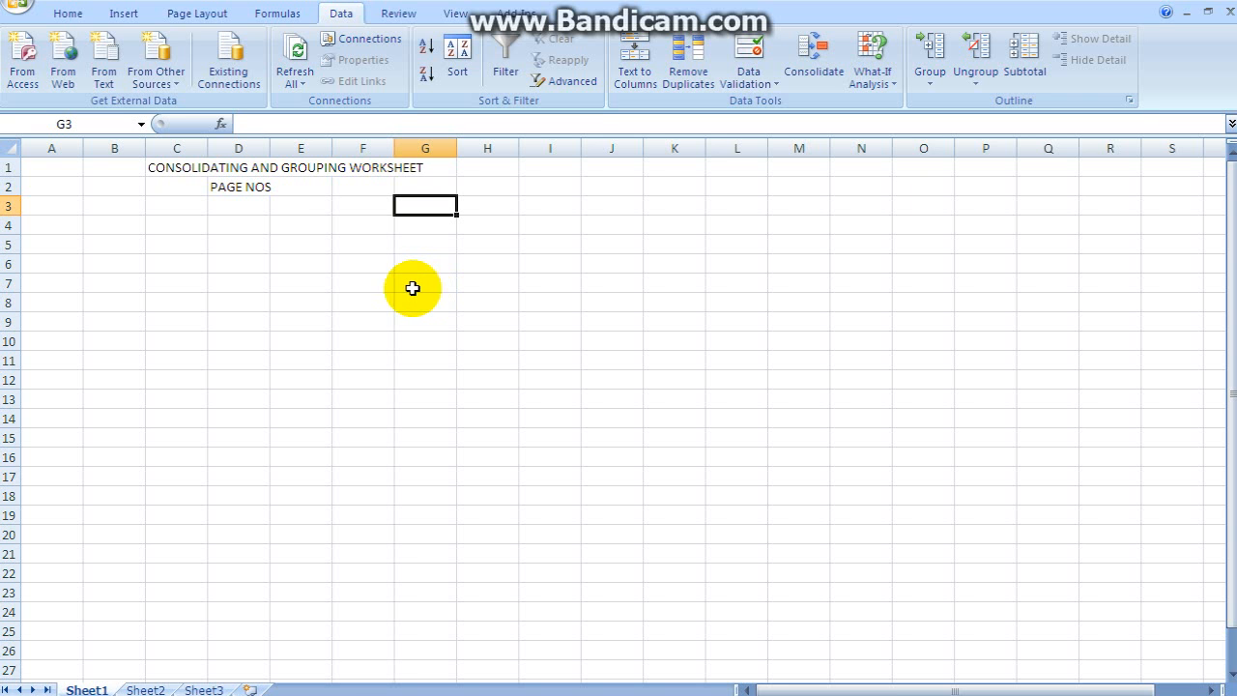
mouse_move(259, 187)
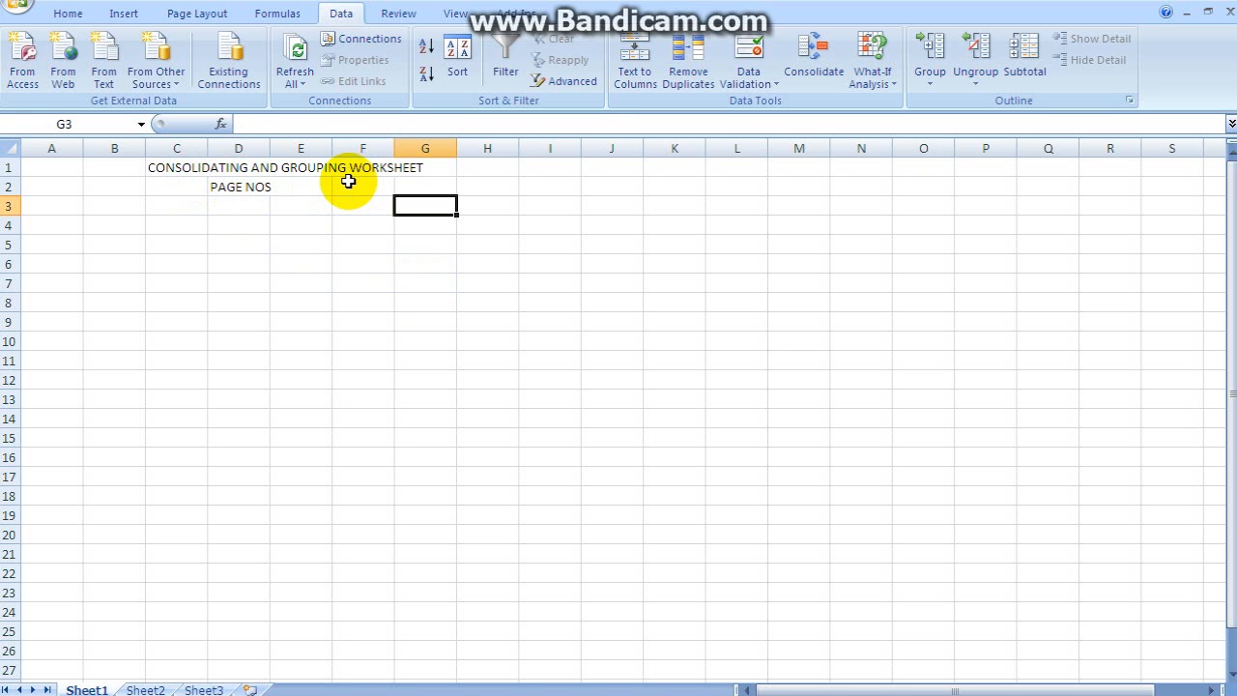
mouse_move(248, 186)
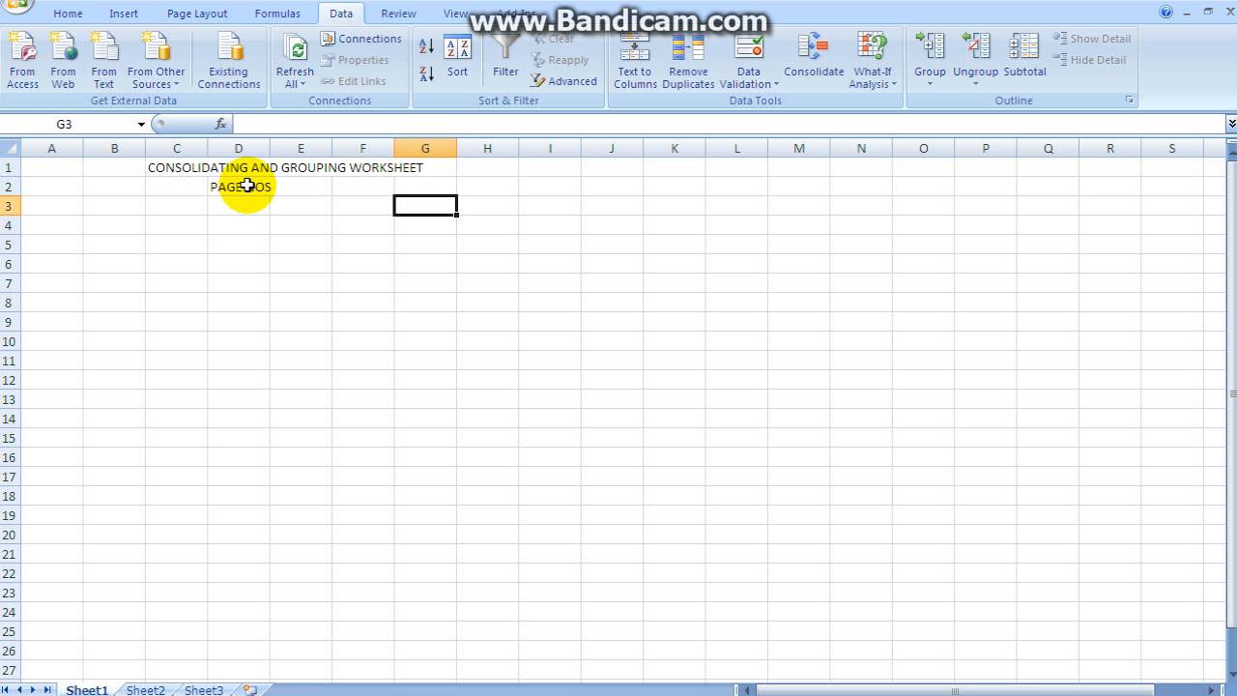
Enter '82 AND 83' in cell E2 beside the PAGE NOS label.
left_click(301, 186)
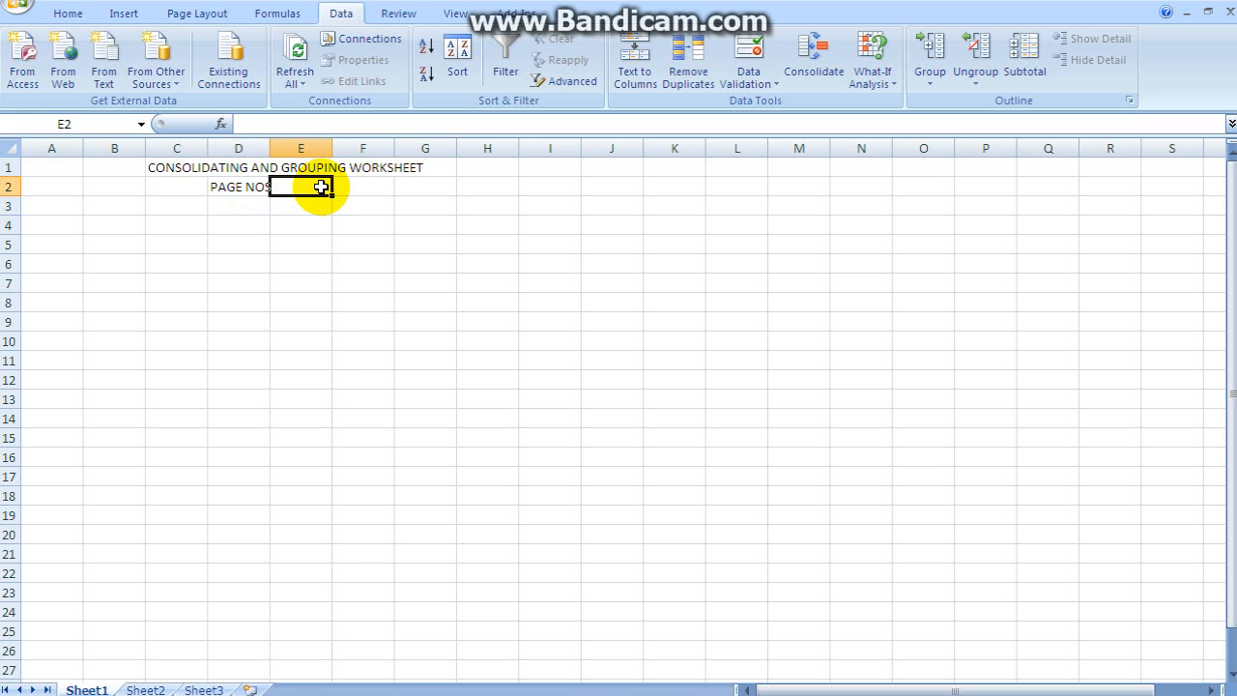
type("8")
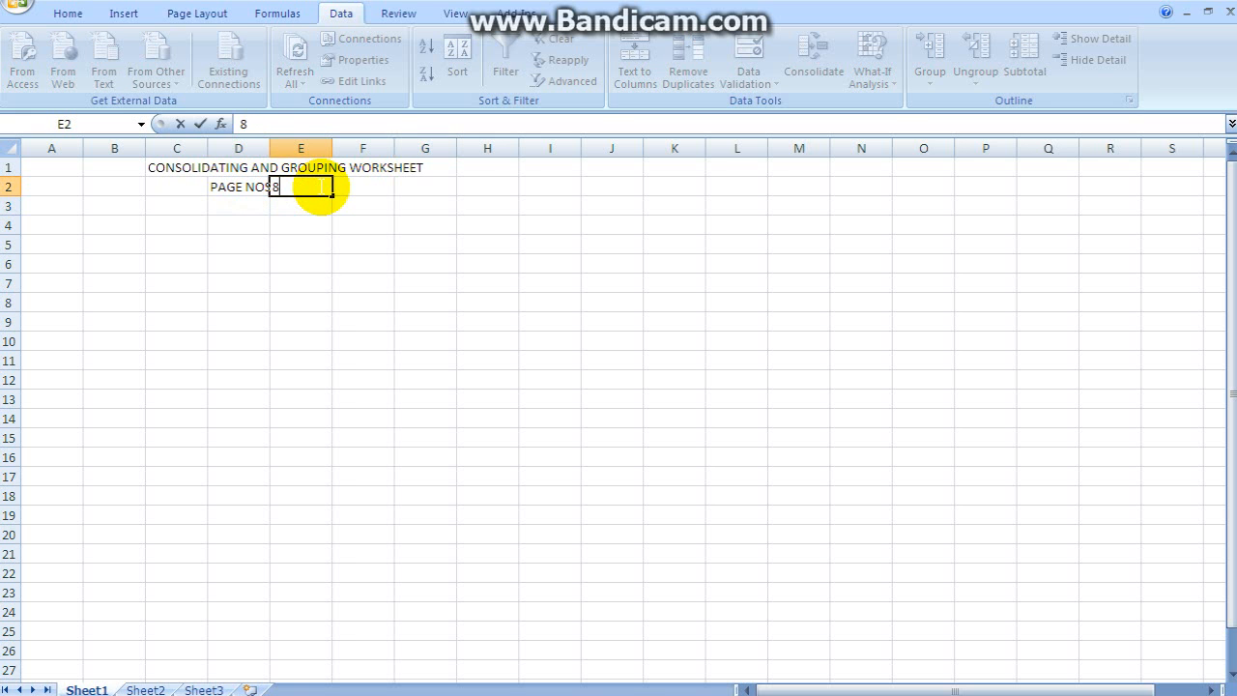
type("2 A")
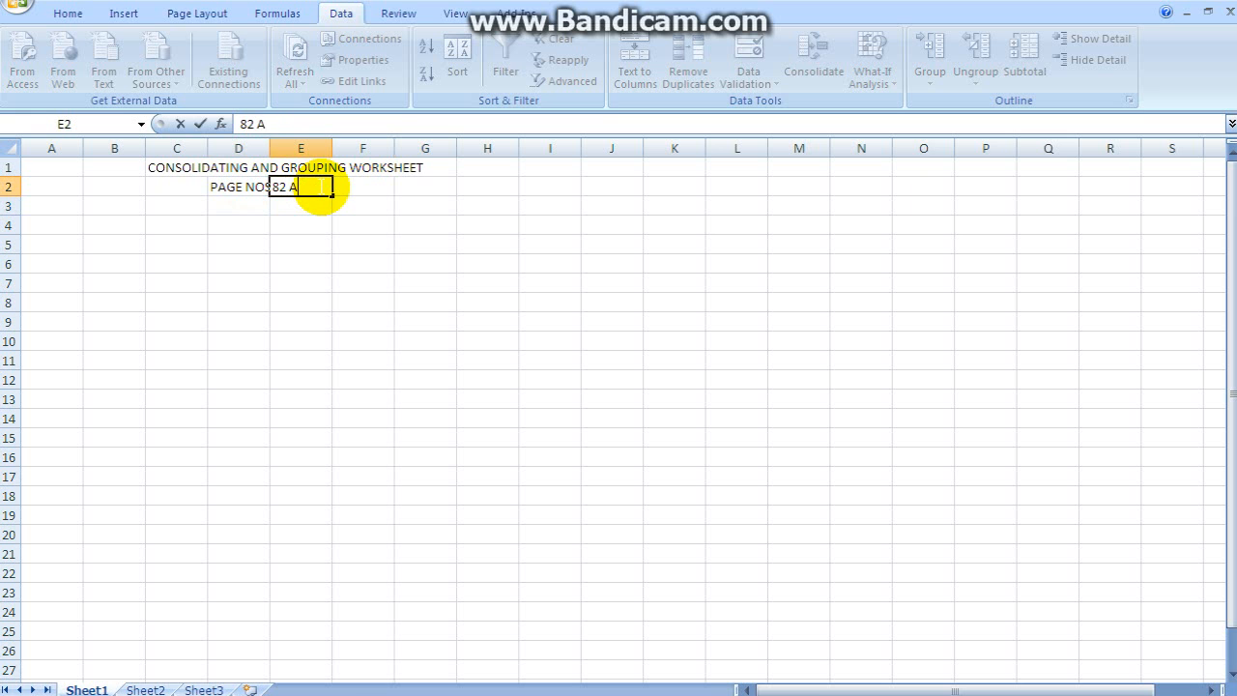
type("AND 83")
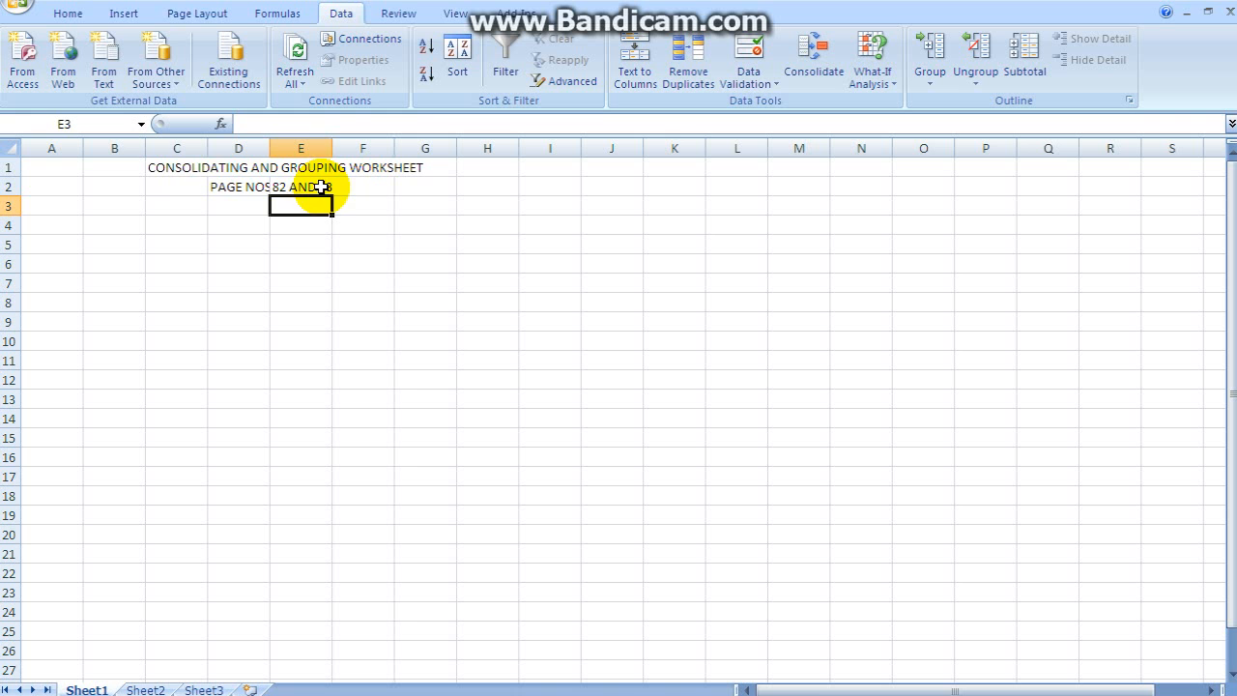
left_click(175, 166)
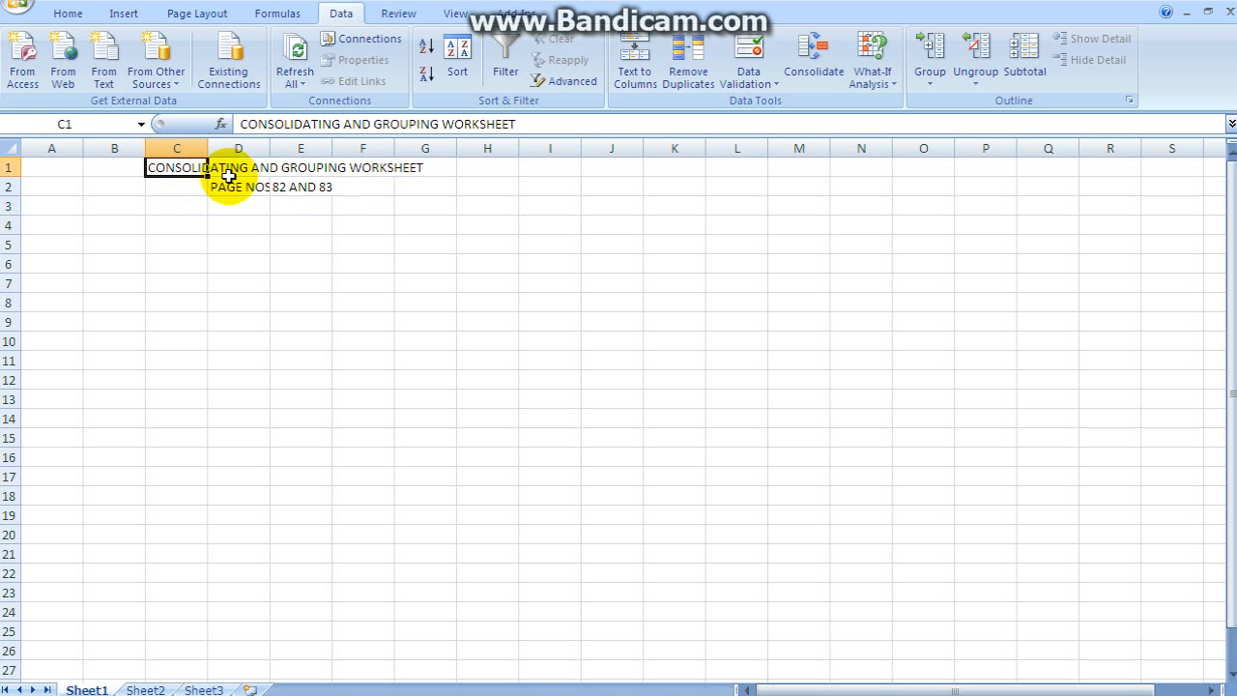
mouse_move(352, 239)
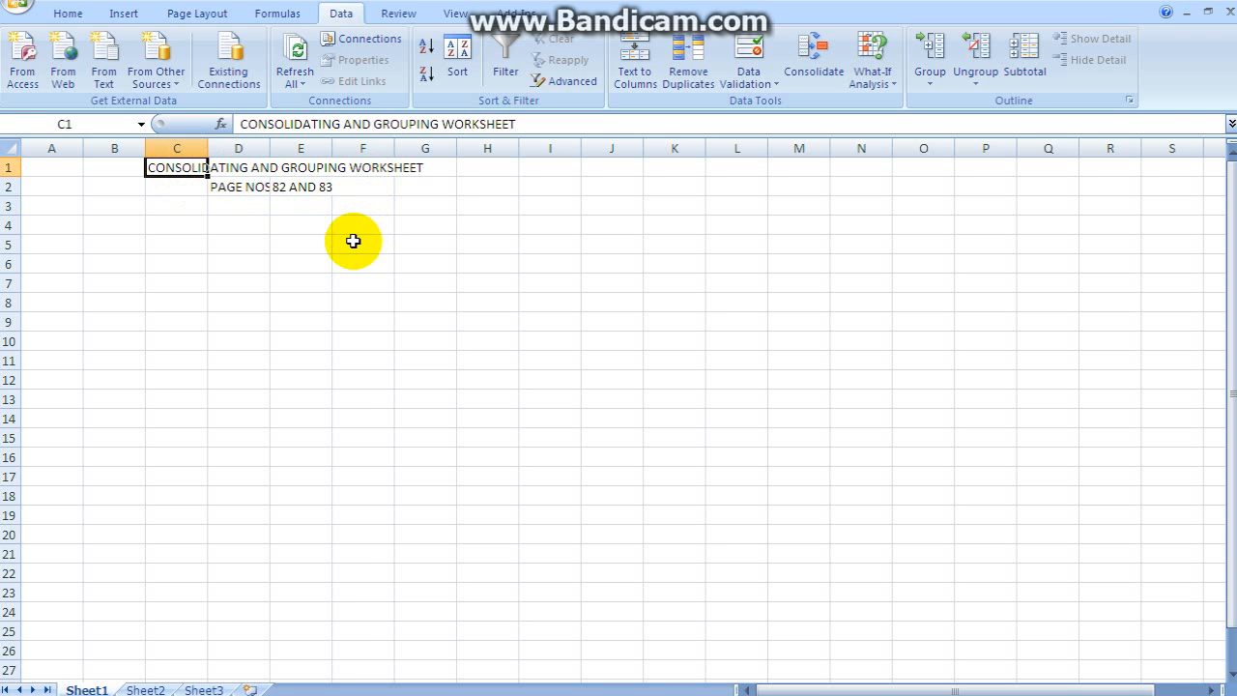
mouse_move(272, 246)
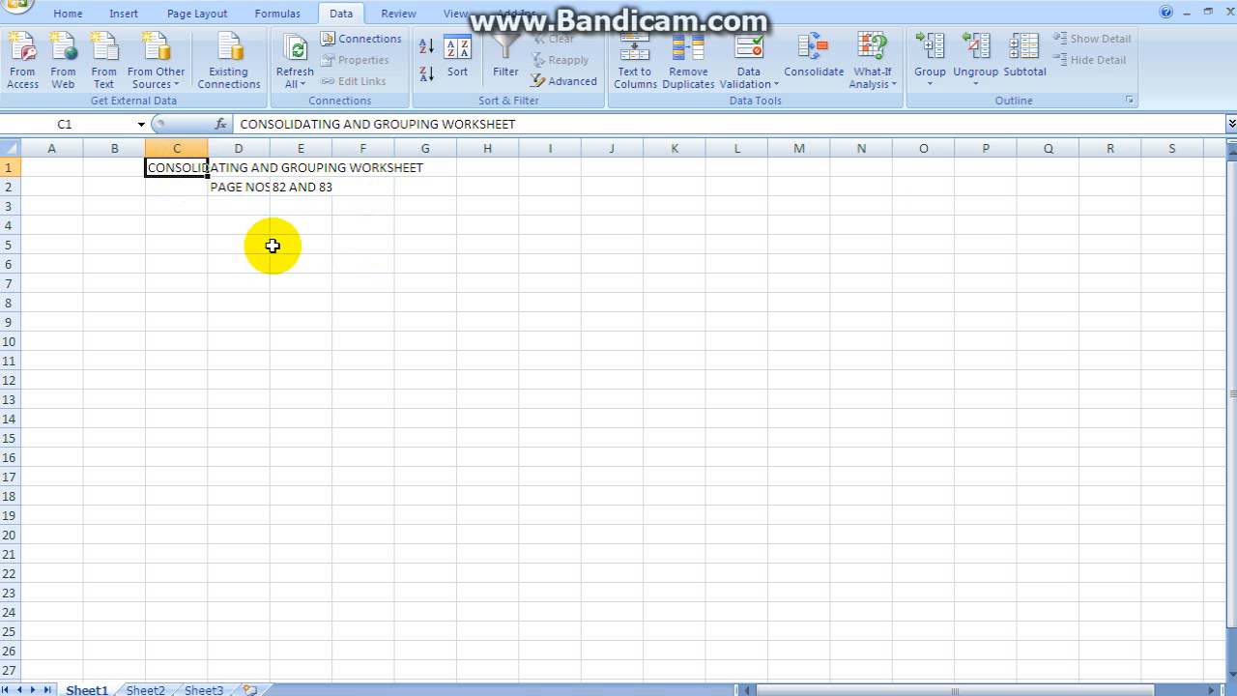
mouse_move(271, 191)
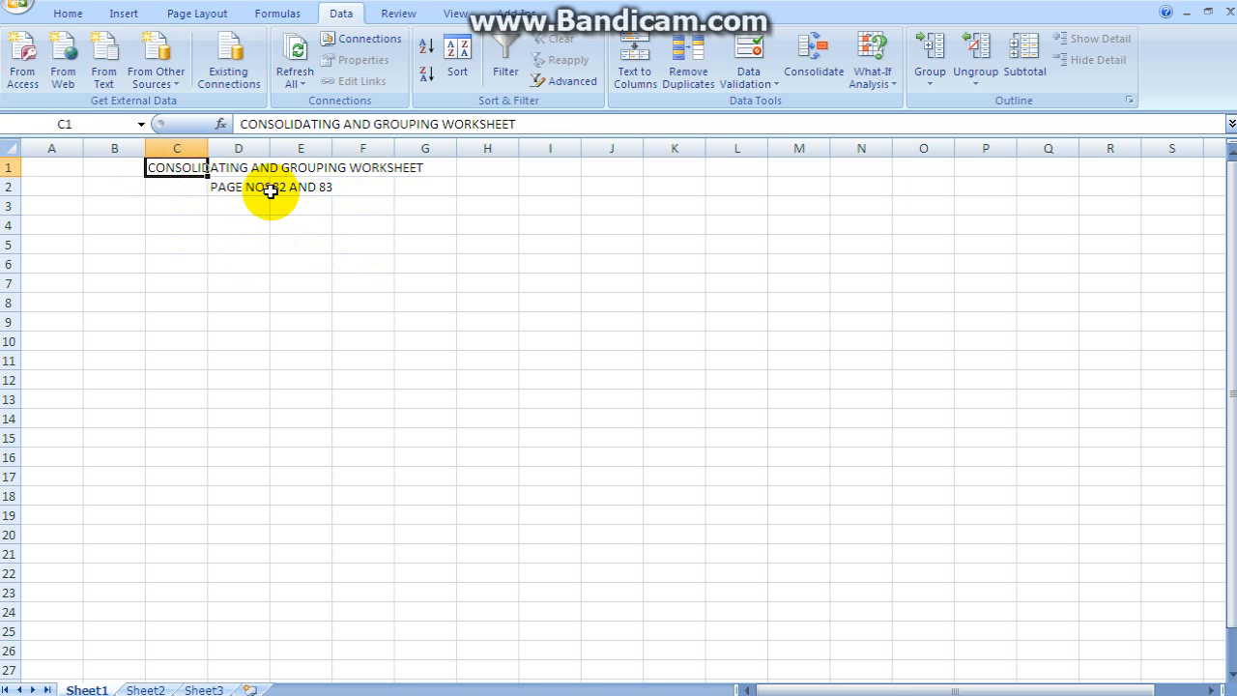
left_click(178, 224)
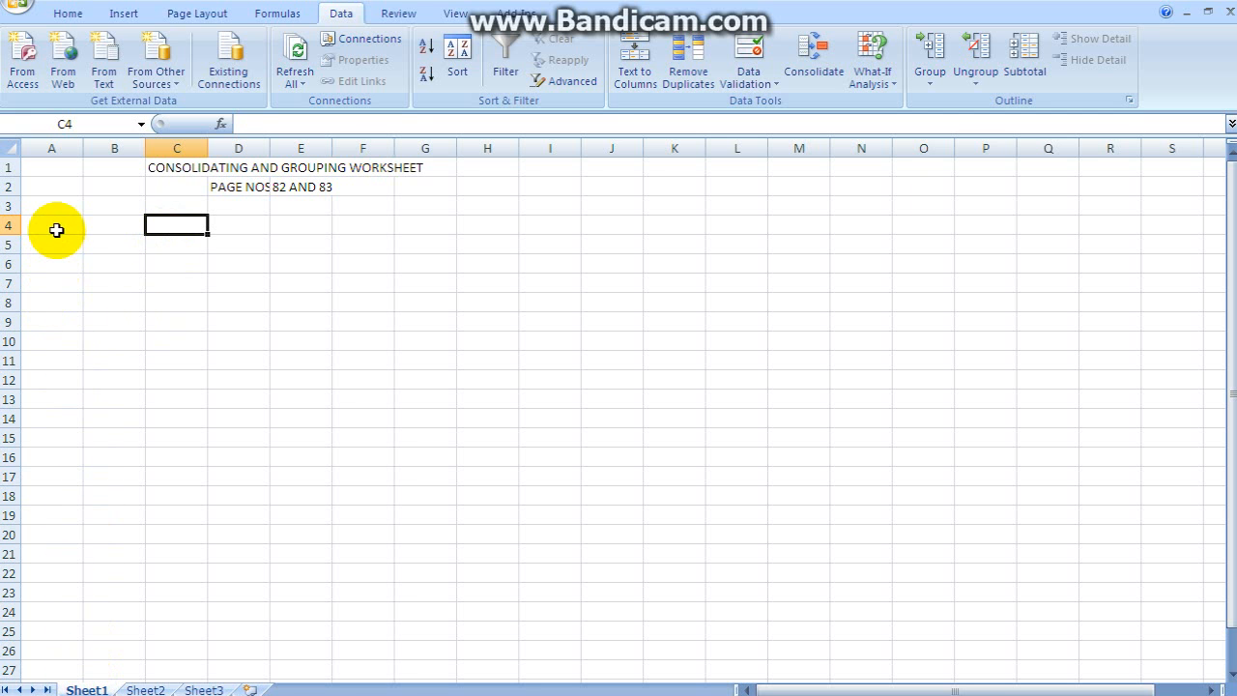
Check Sheet2 and the blank Sheet3, then return to Sheet1 with A4 selected.
left_click(50, 224)
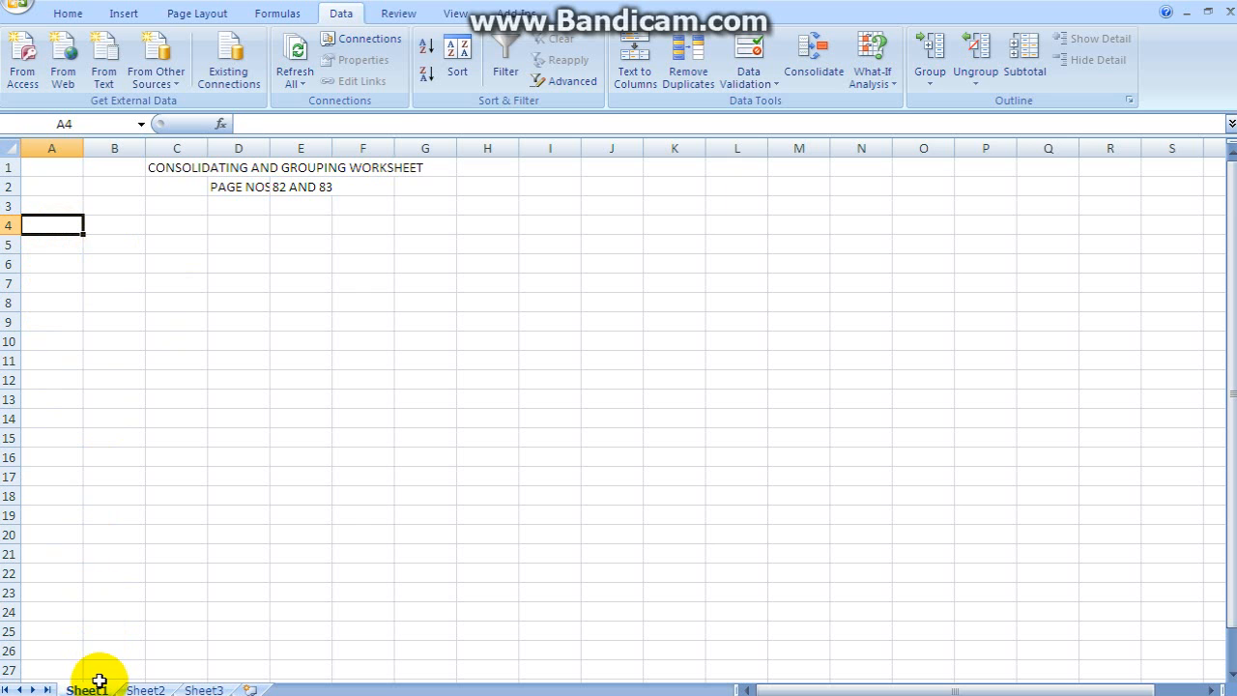
left_click(145, 688)
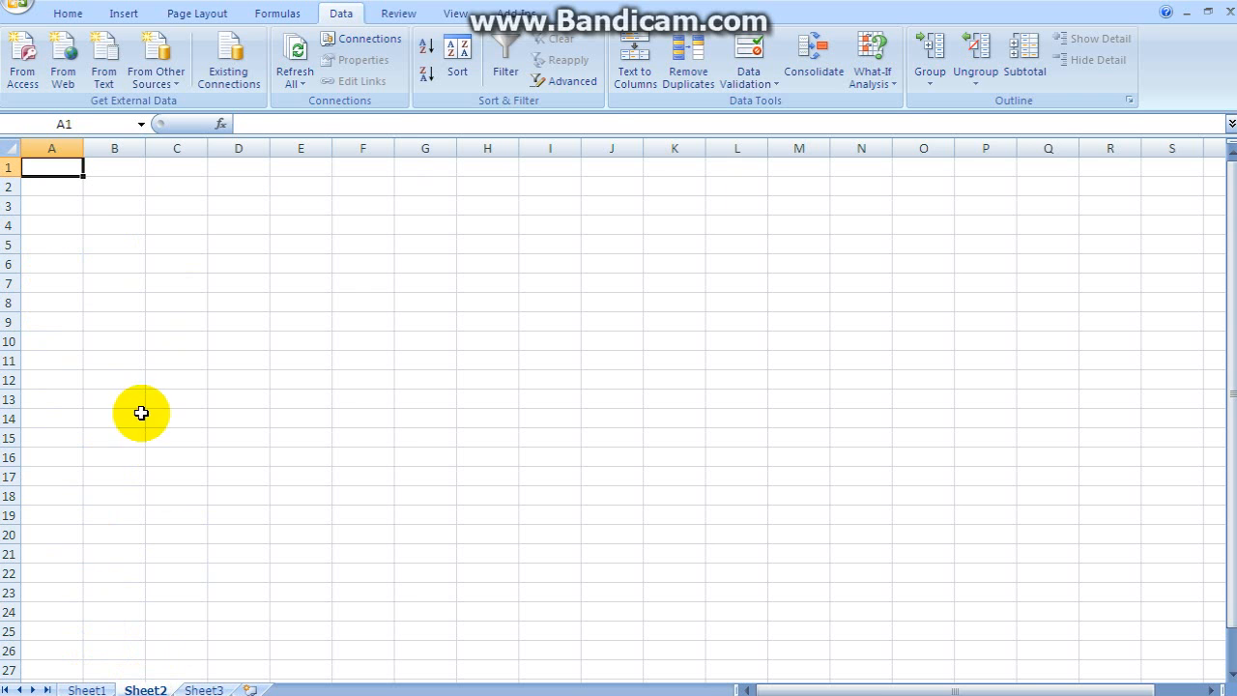
mouse_move(60, 224)
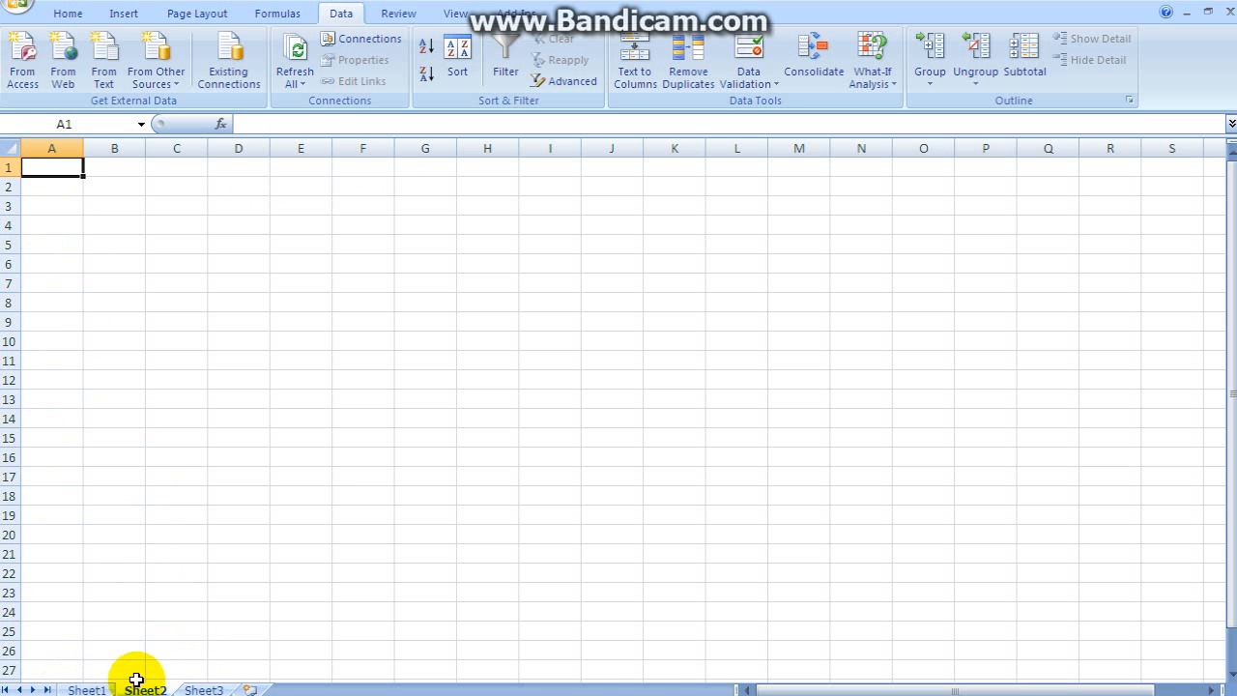
left_click(145, 688)
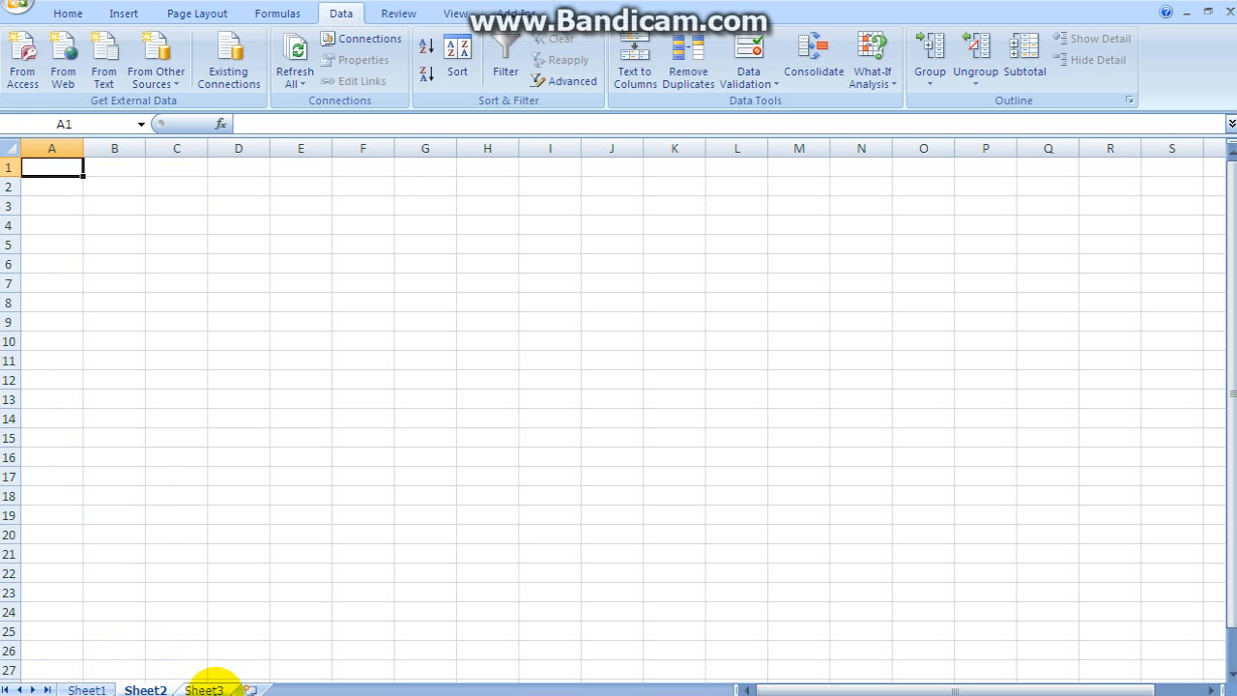
left_click(204, 688)
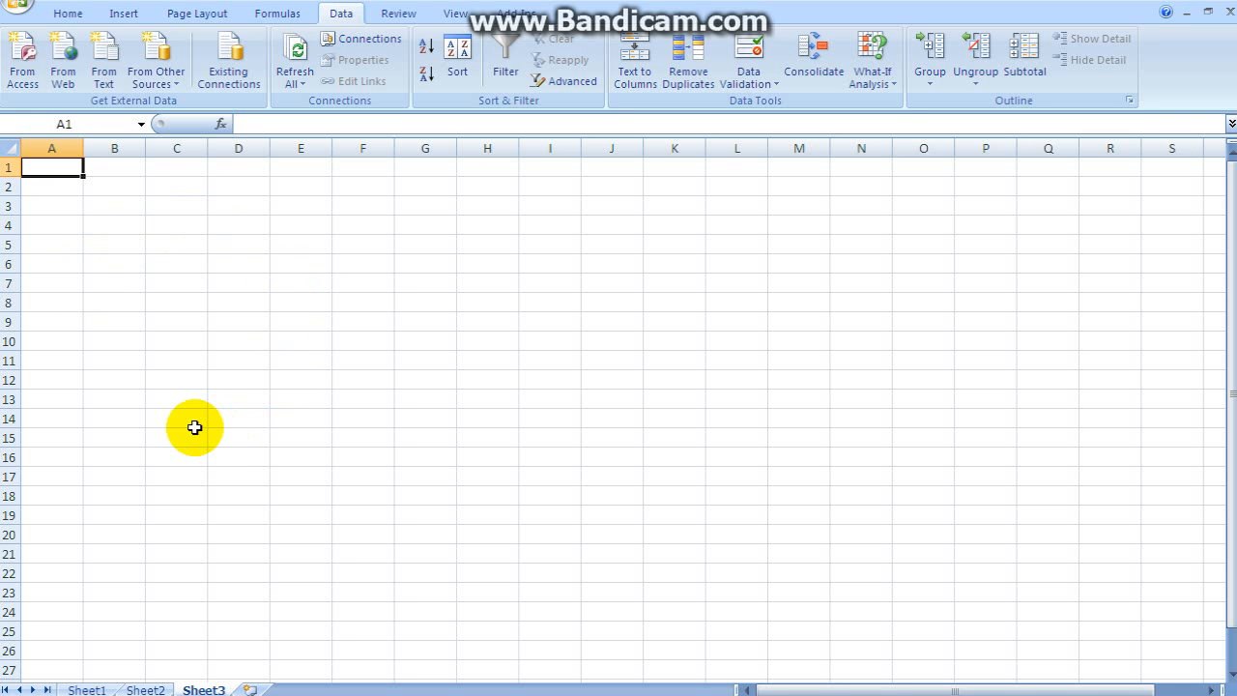
mouse_move(263, 352)
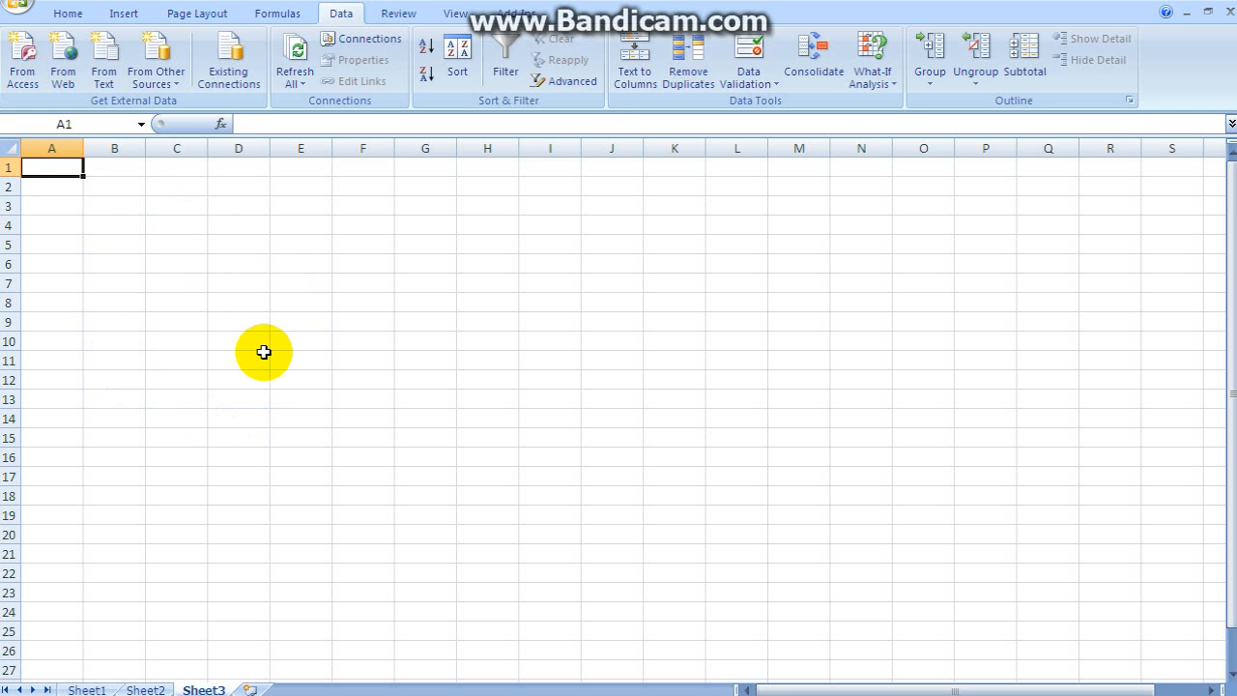
mouse_move(259, 367)
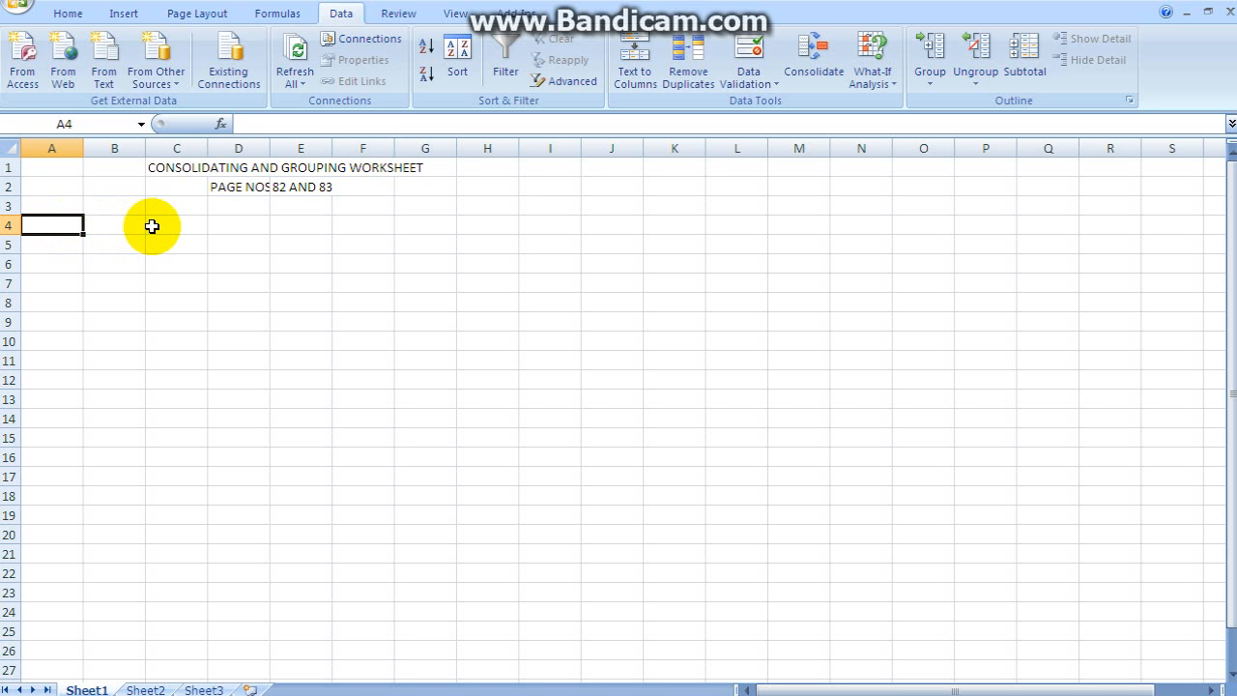
mouse_move(89, 440)
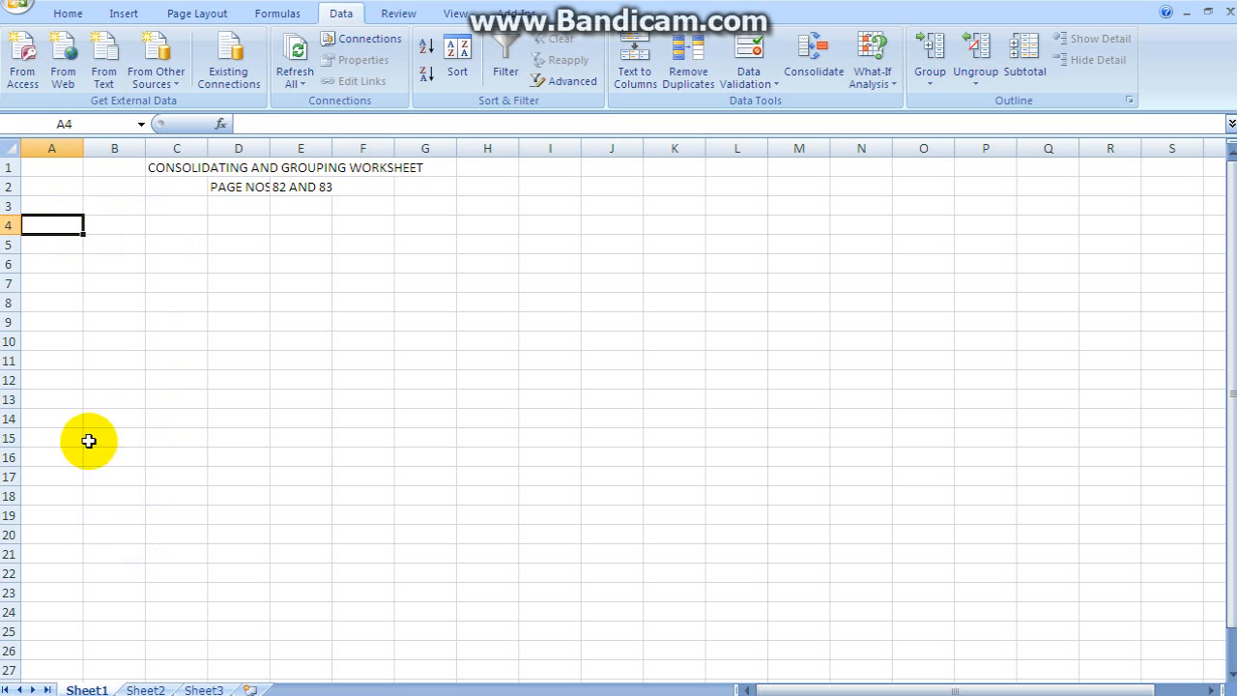
mouse_move(218, 676)
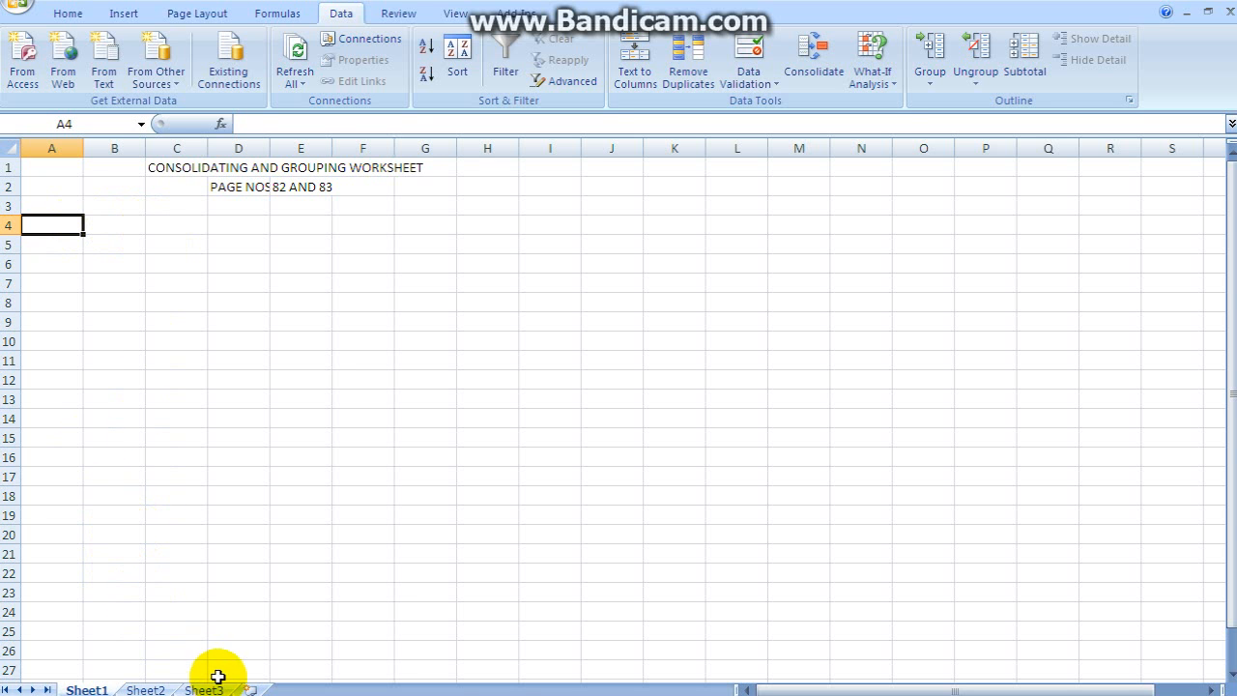
left_click(203, 690)
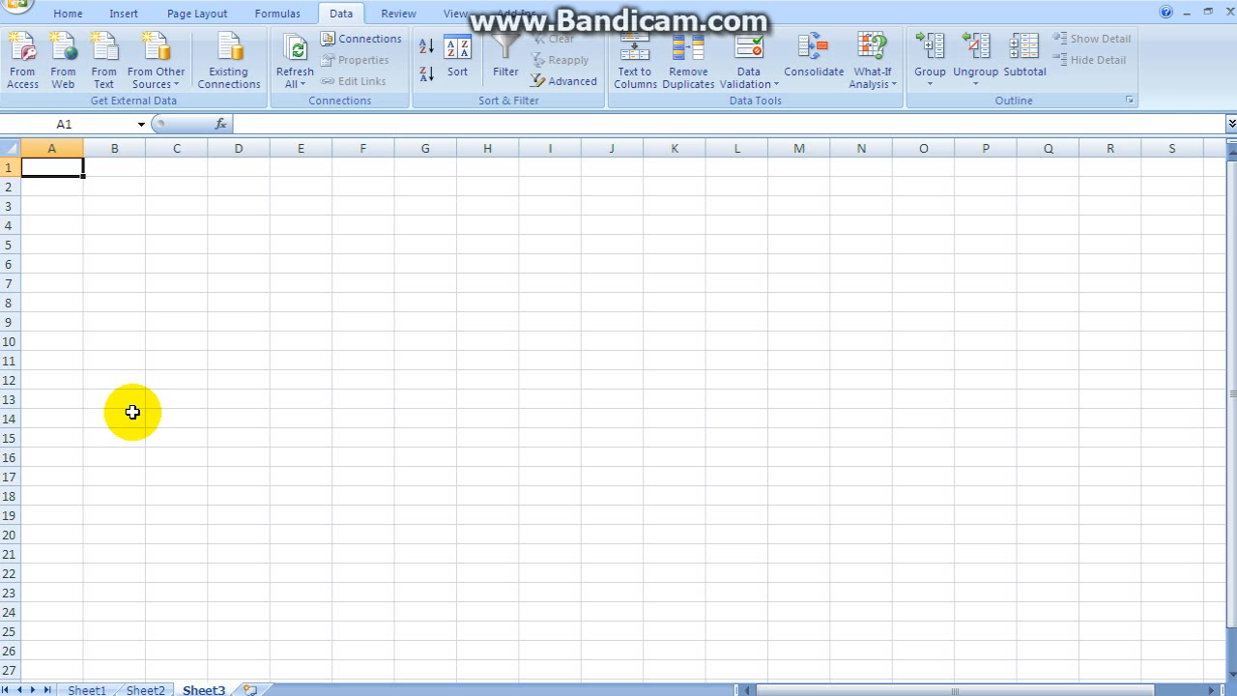
mouse_move(124, 417)
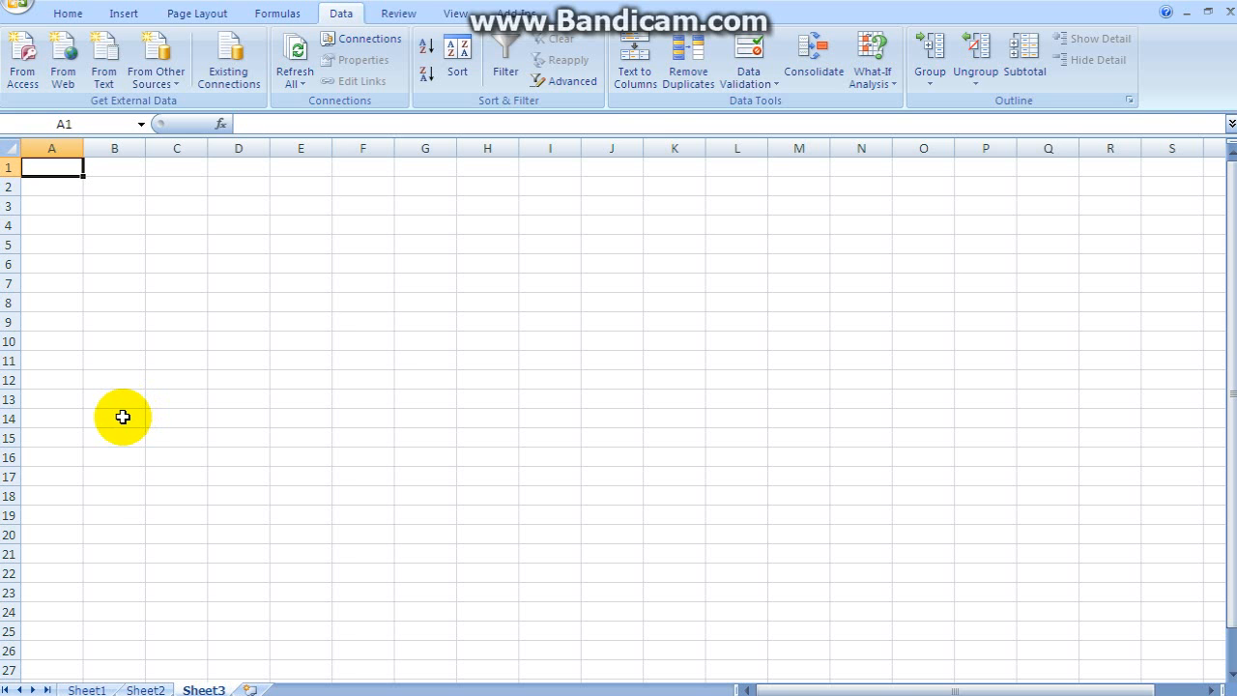
mouse_move(56, 576)
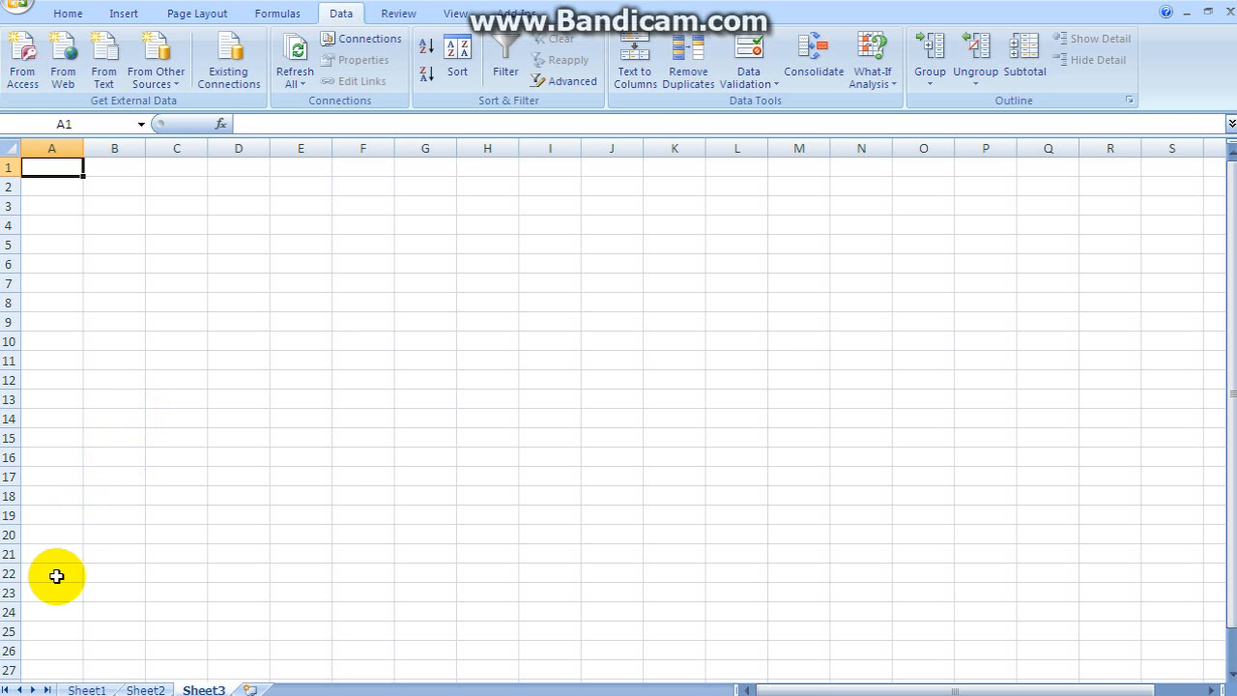
left_click(87, 688)
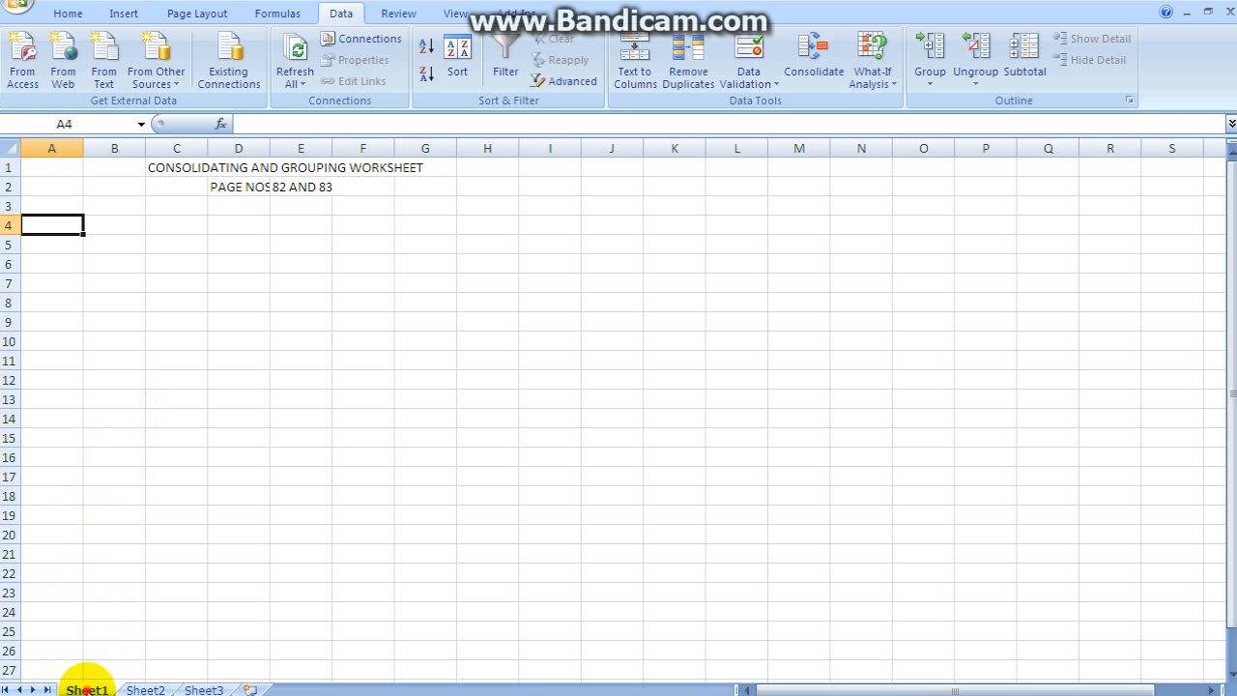
mouse_move(143, 255)
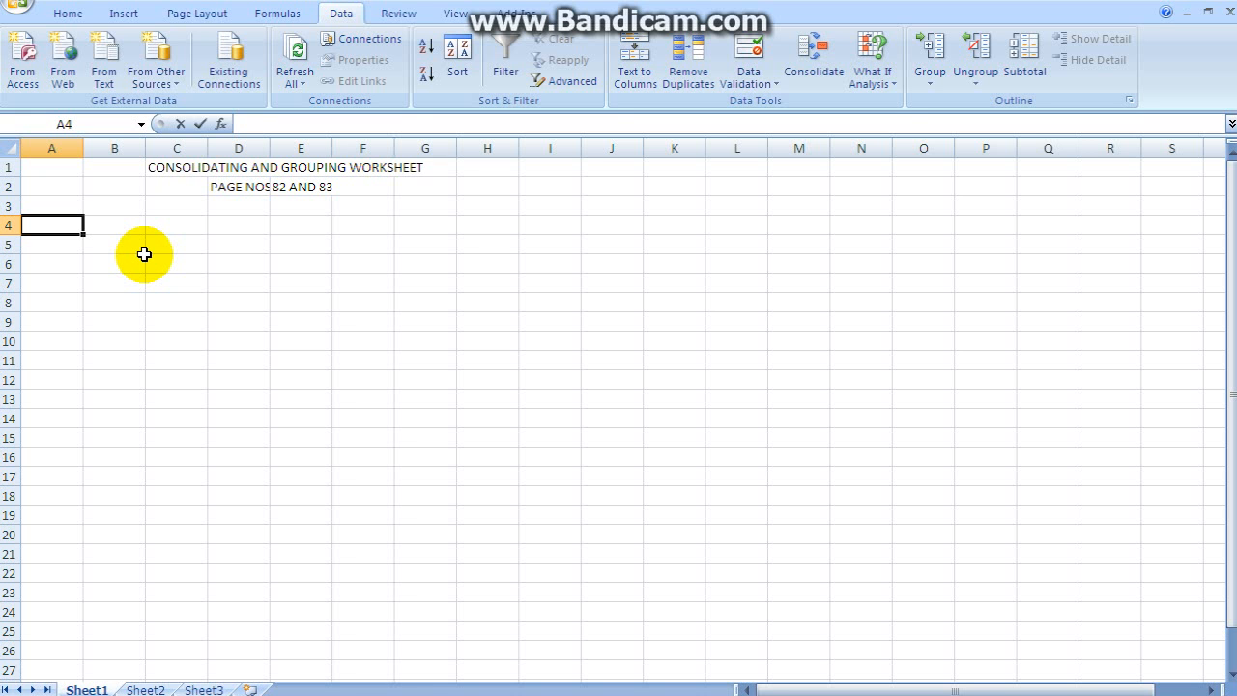
Enter '1 ST VALUE' in A4 and 2000 in B4 on Sheet1, widening column A to fit.
type("1 ST")
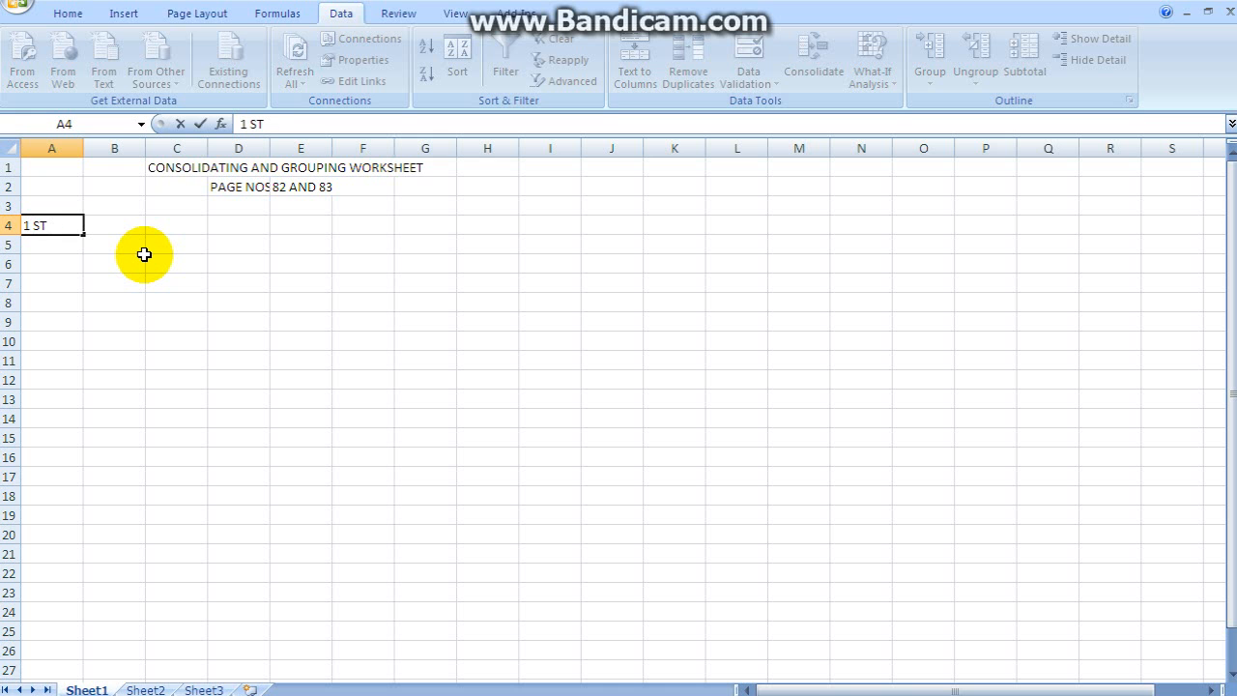
type("VALUE")
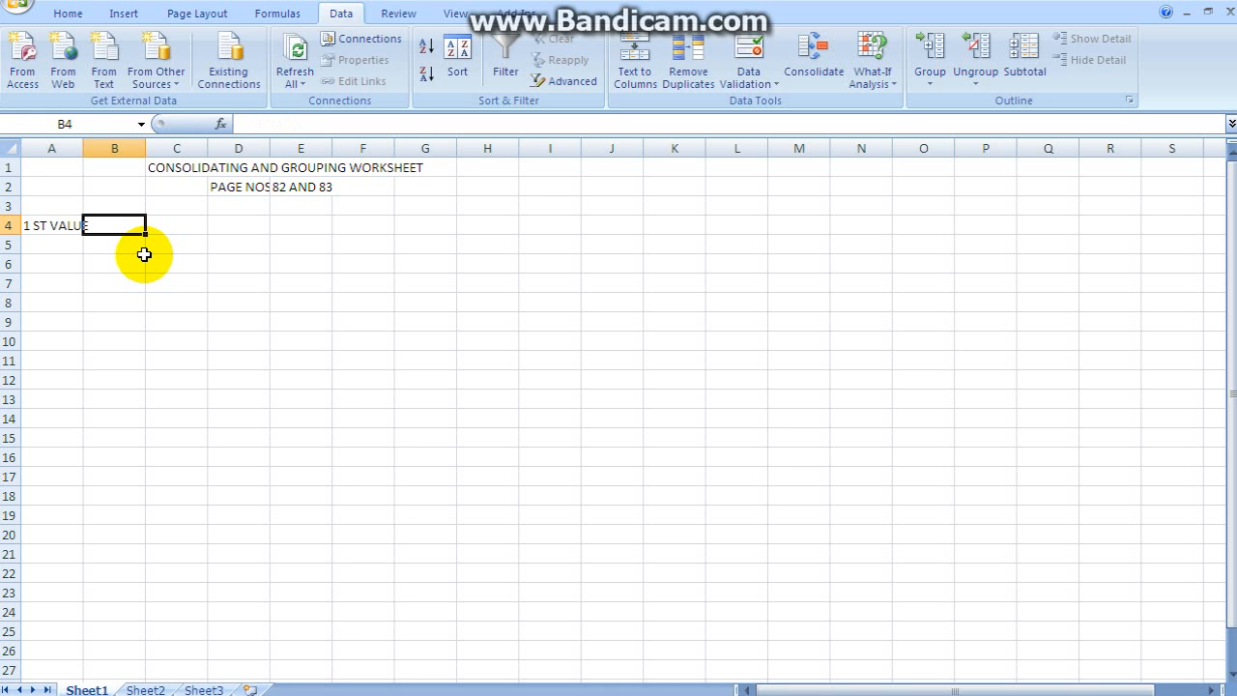
type("2")
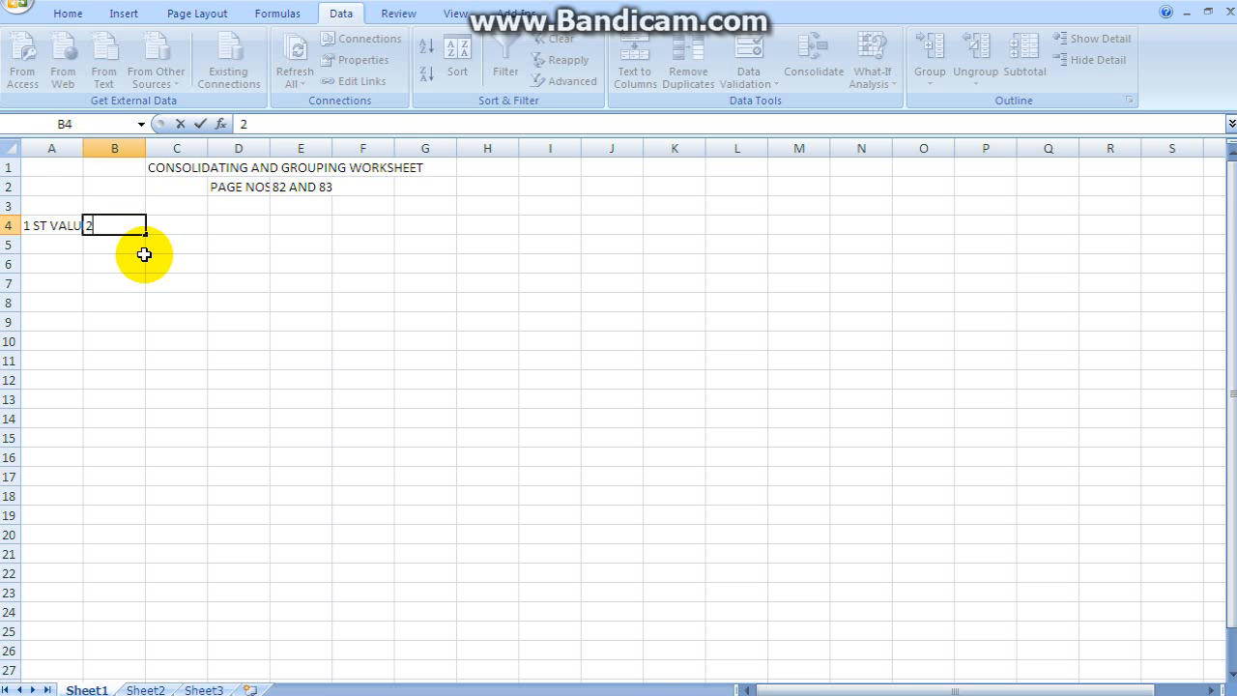
type("000")
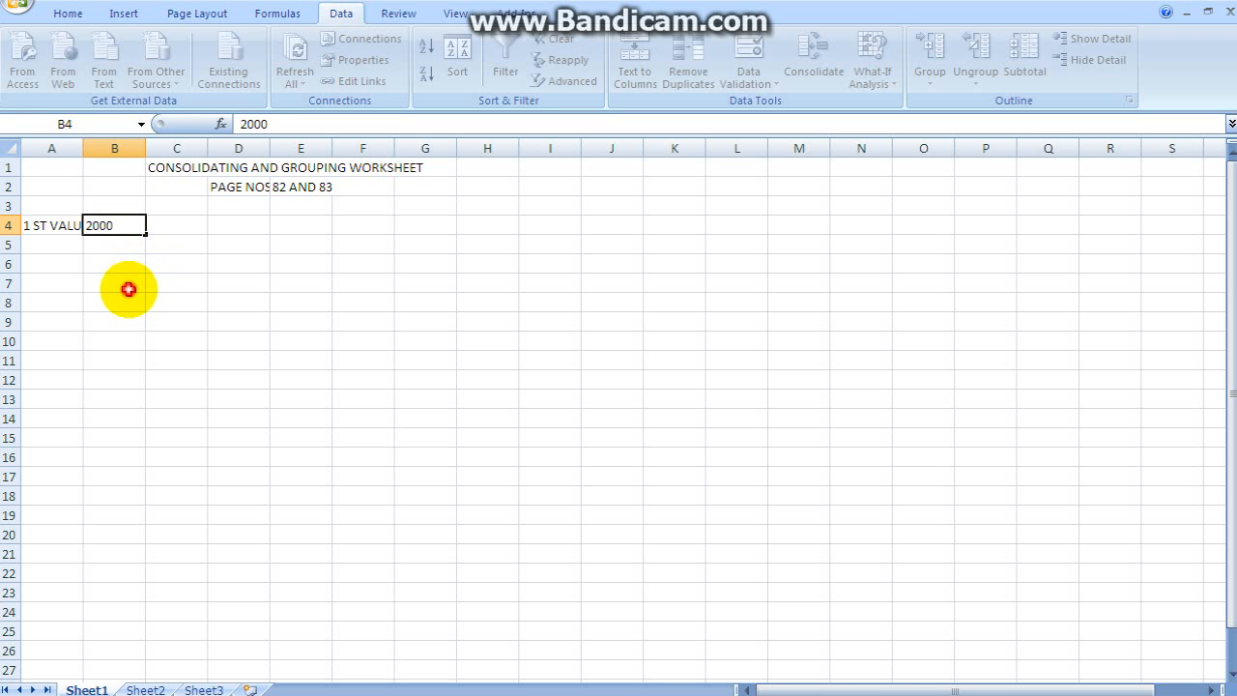
left_click_drag(146, 146, 109, 147)
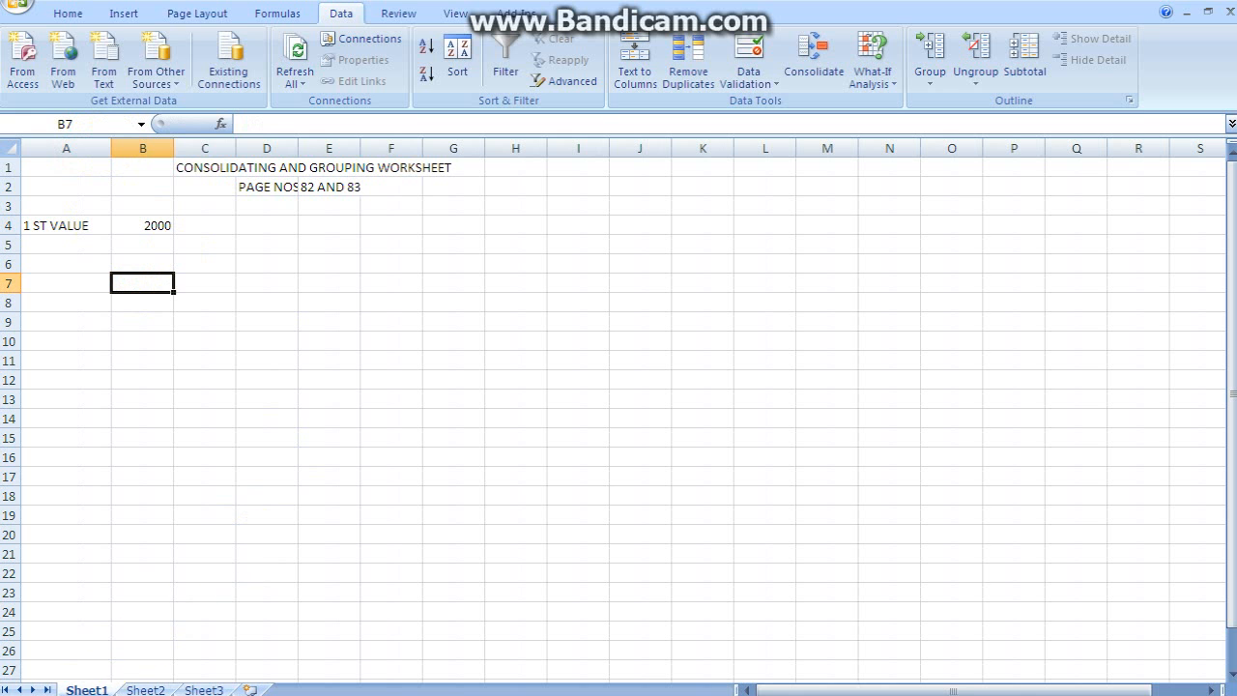
mouse_move(158, 624)
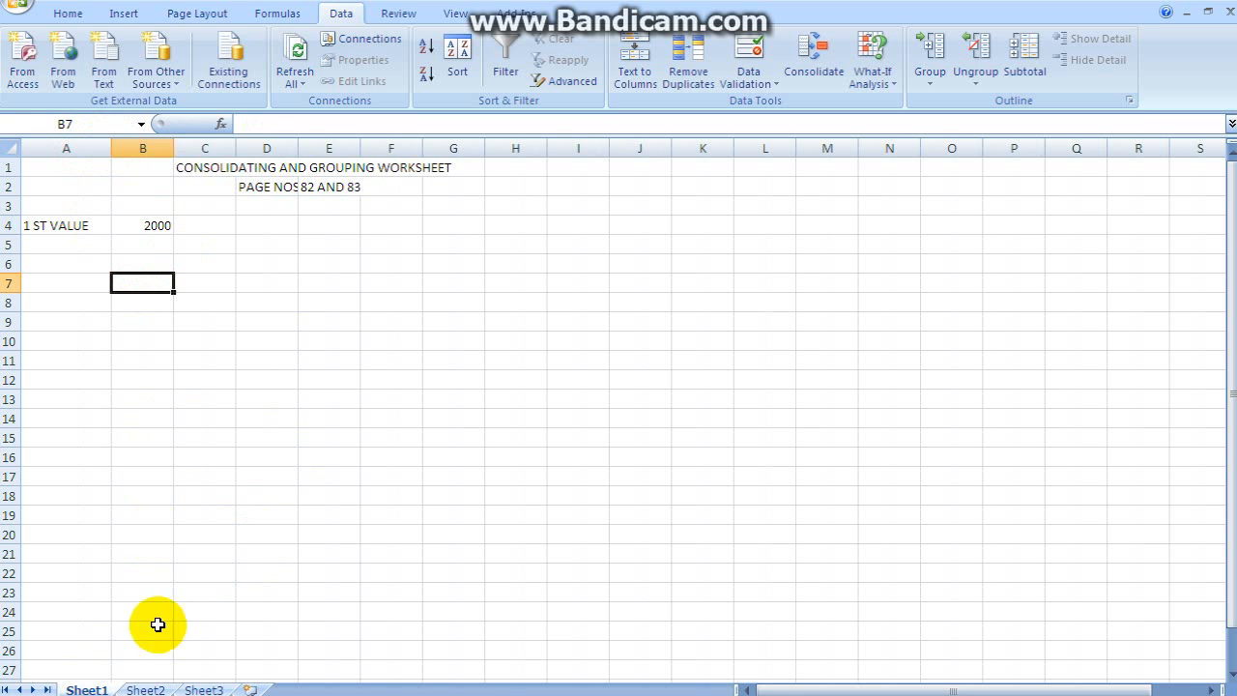
left_click(145, 690)
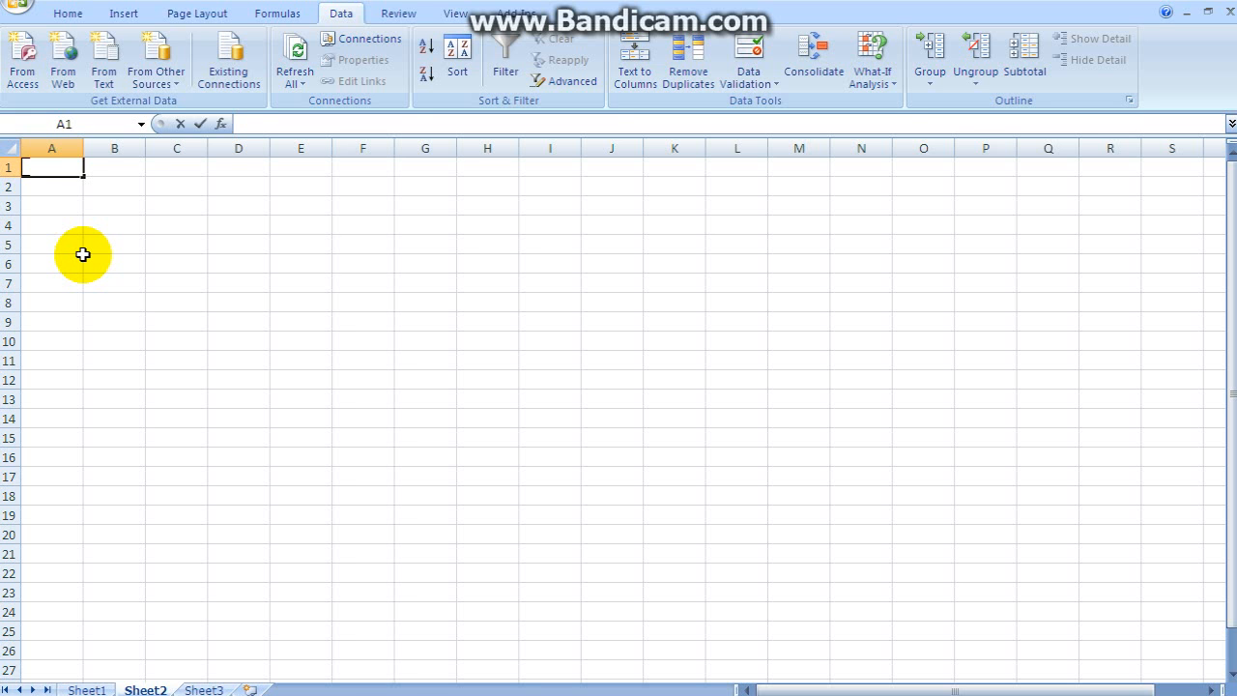
Enter '2ND VALUE' in A1 and 1200 in B1 on Sheet2.
type("2ND VA")
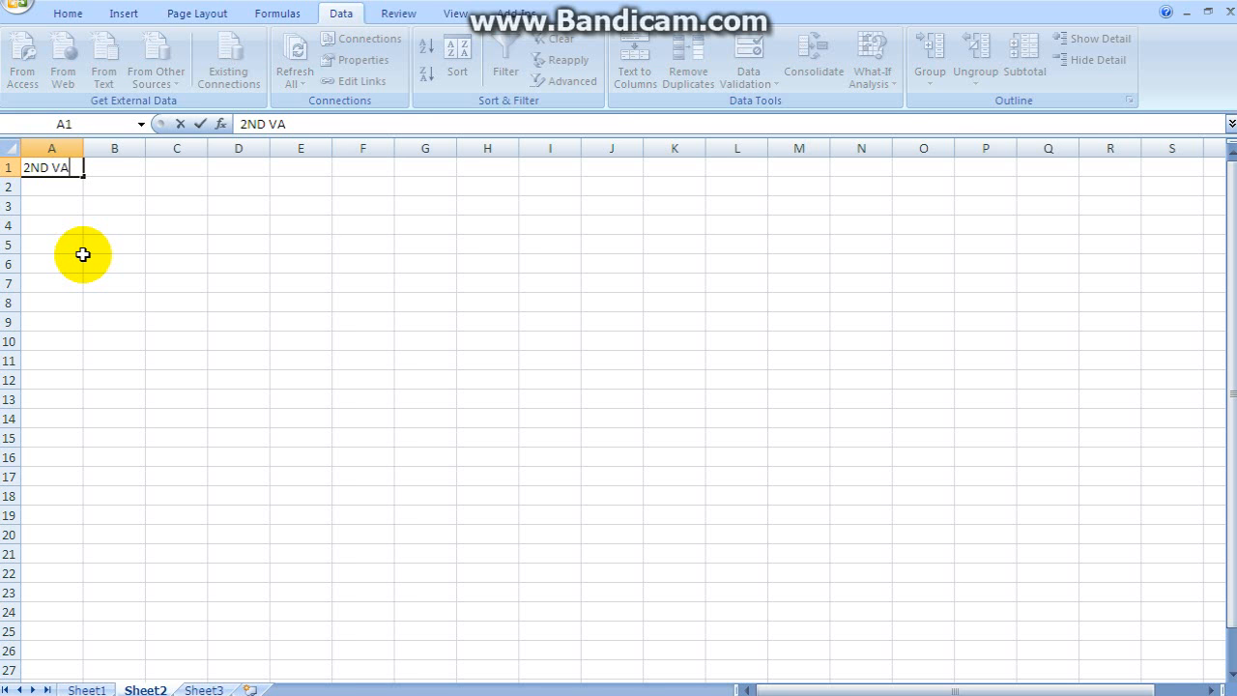
type("LUE")
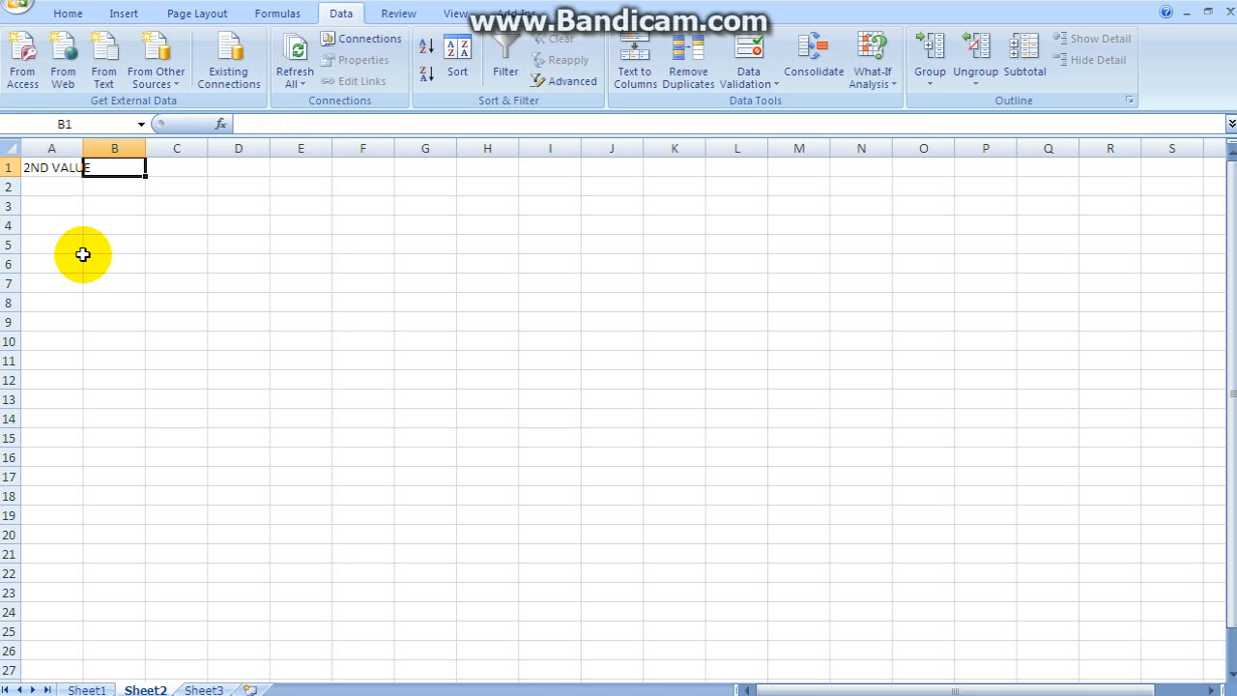
type("1200")
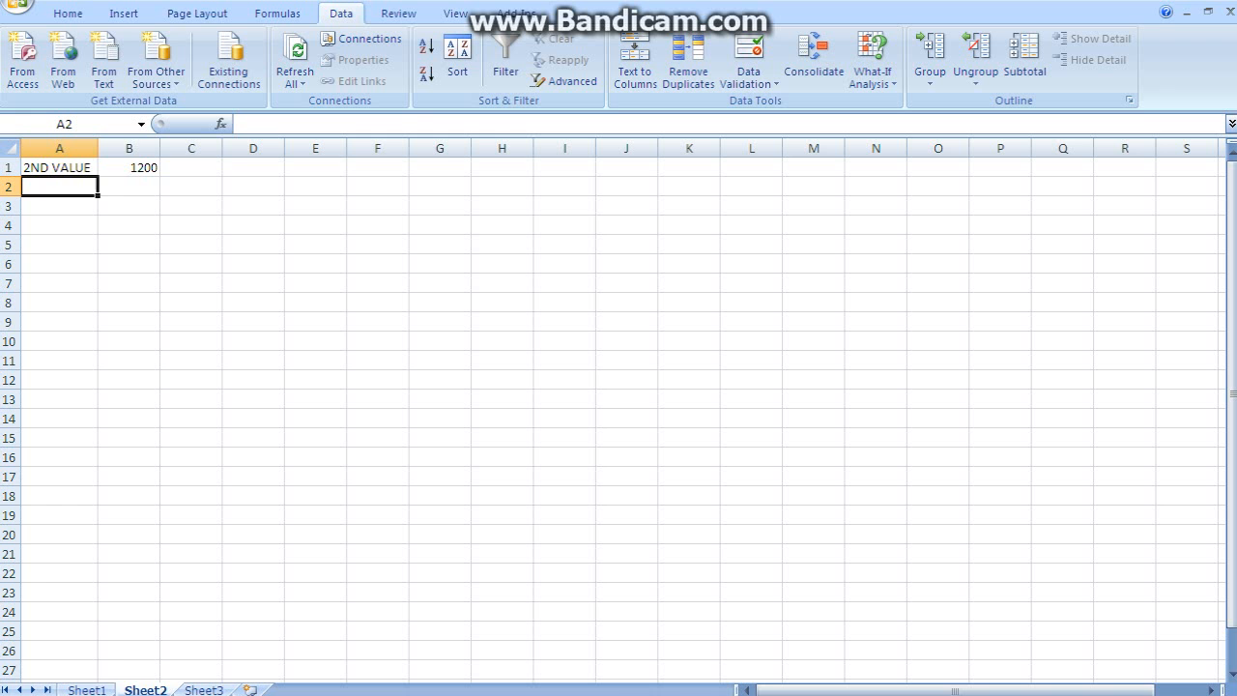
Verify the 2000 and 1200 entries on Sheet1 and Sheet2, then go to empty Sheet3.
left_click(85, 690)
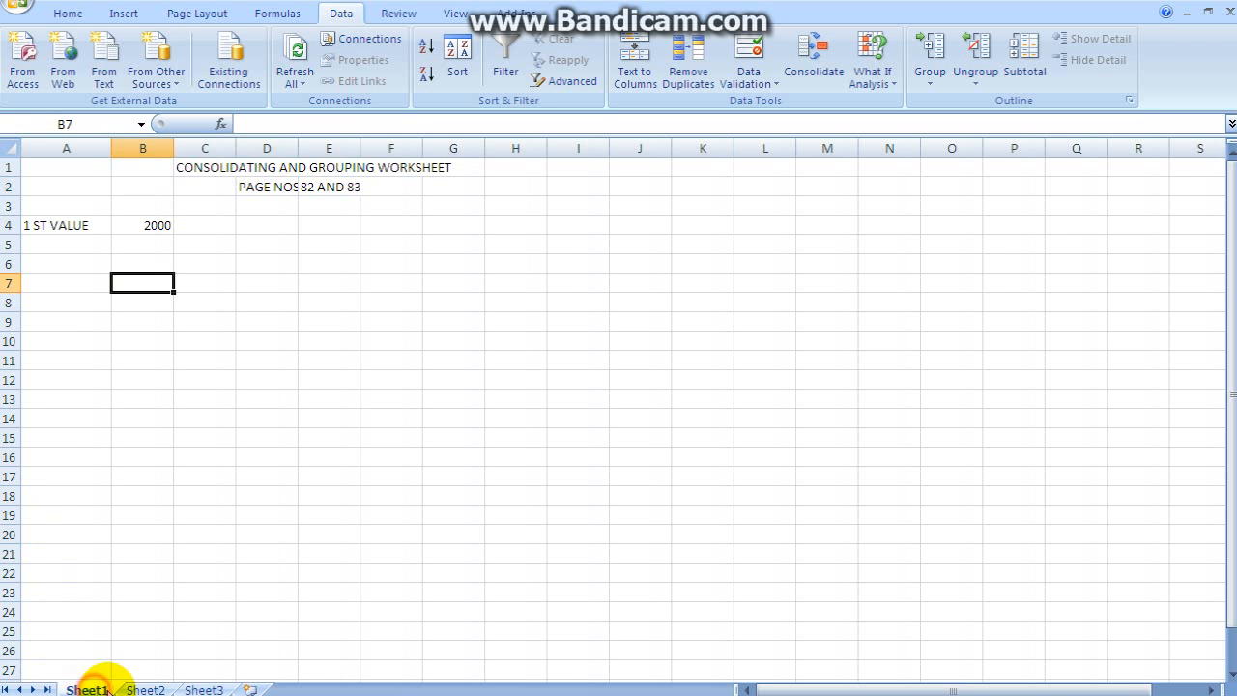
left_click(145, 688)
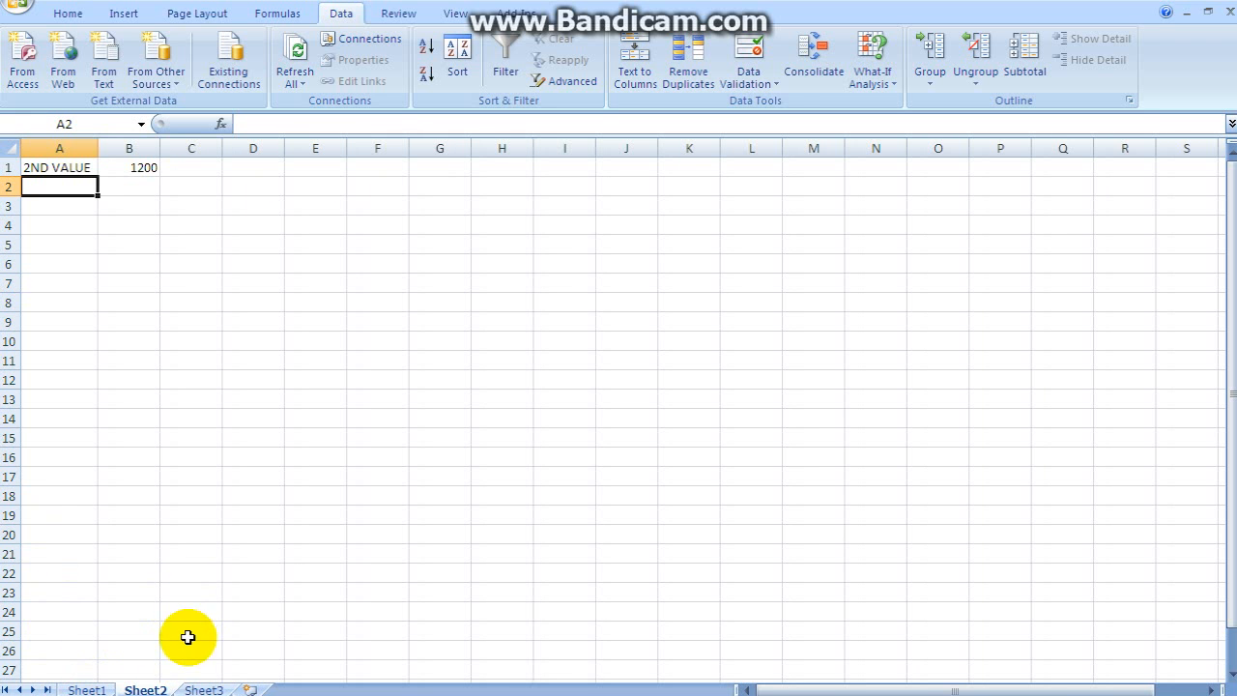
left_click(203, 688)
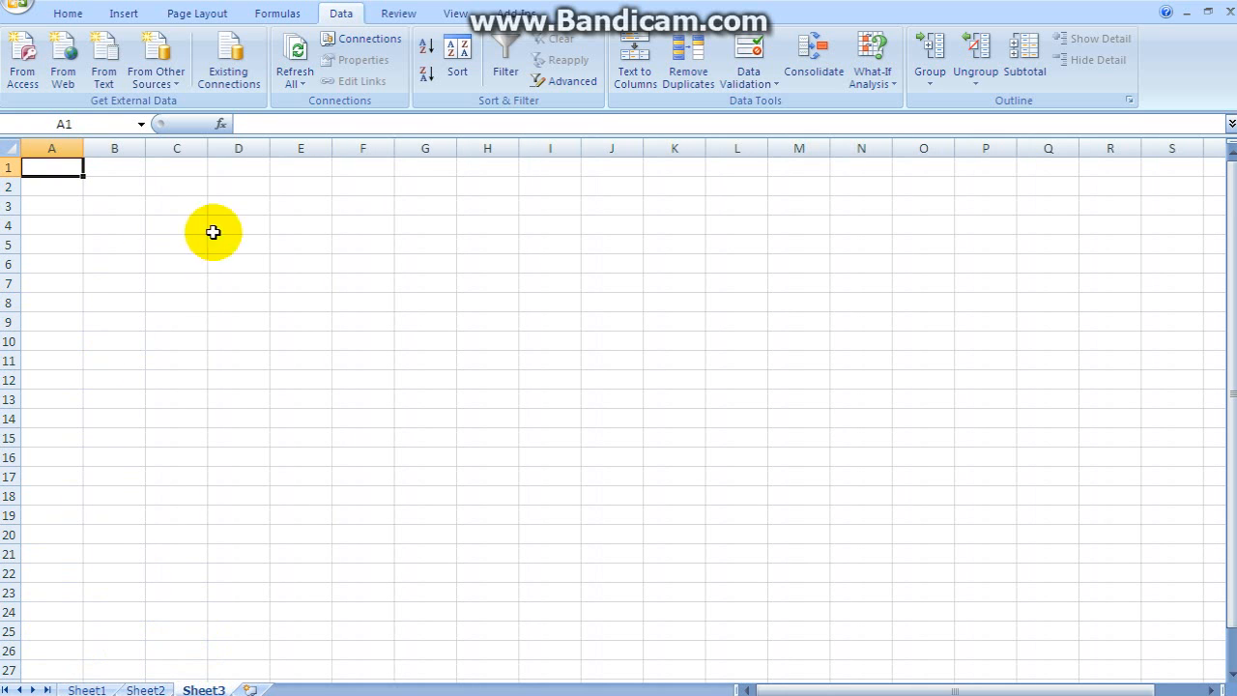
mouse_move(155, 424)
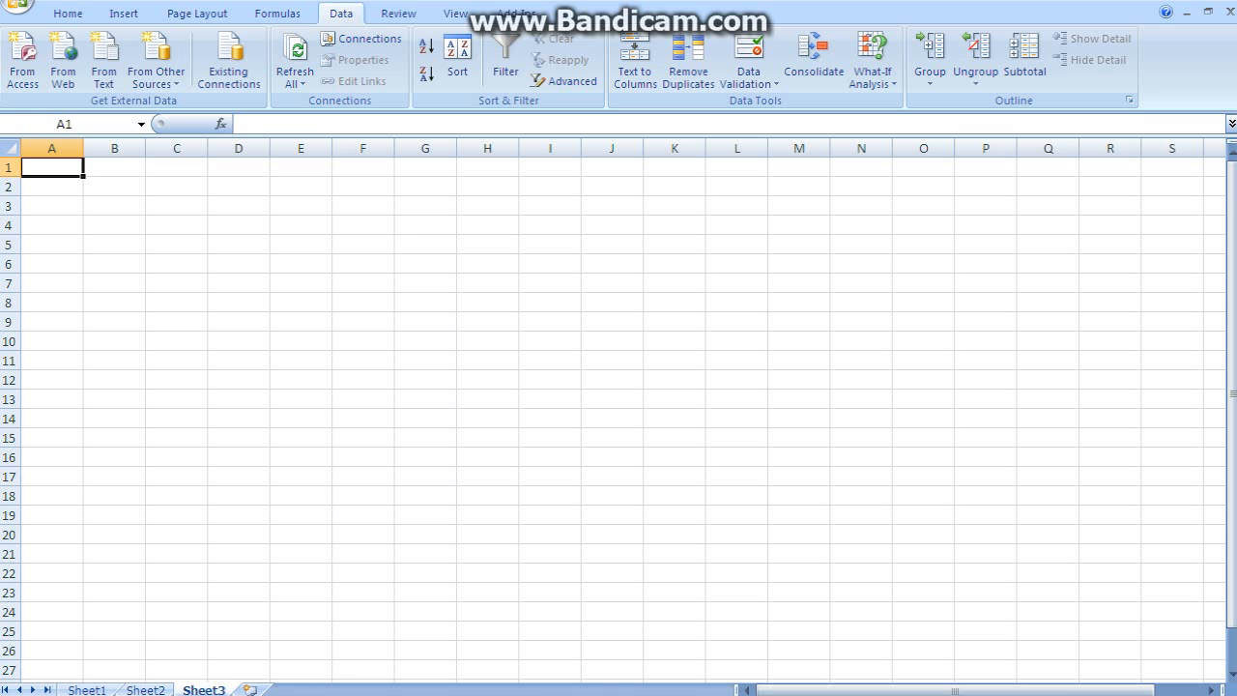
Enter TOTAL in A1 on Sheet3 and select B1 for the consolidated result.
type("T")
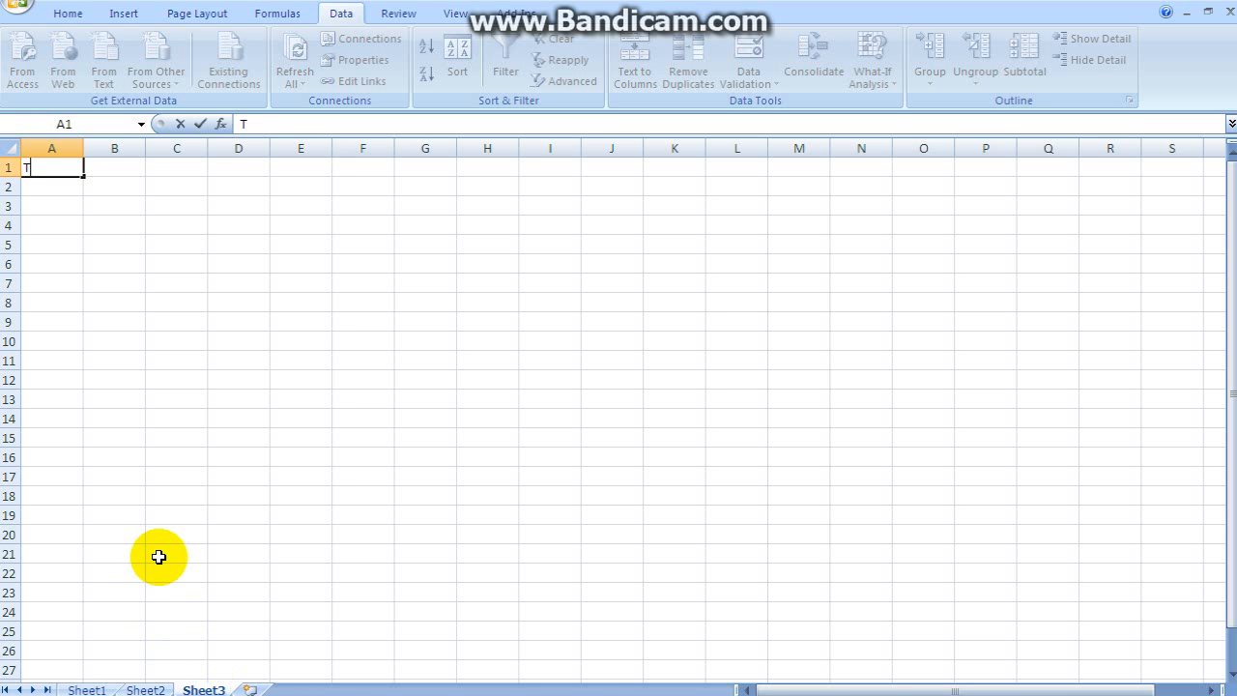
type("OTAL")
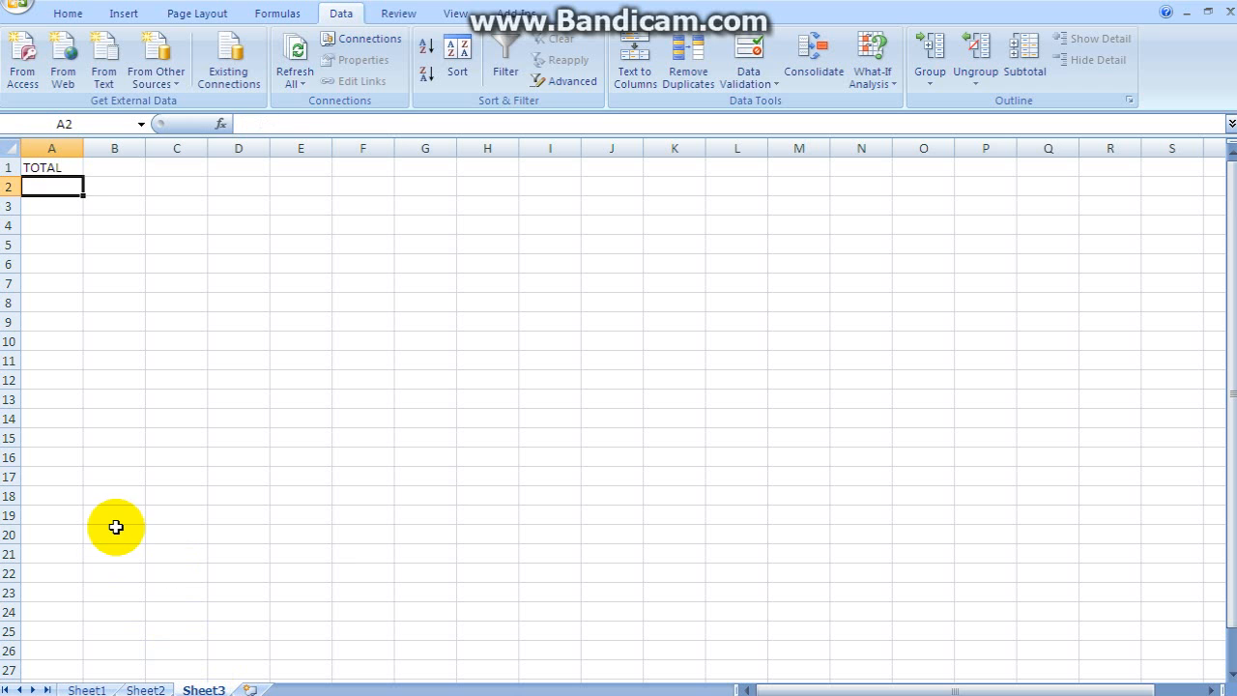
left_click(114, 166)
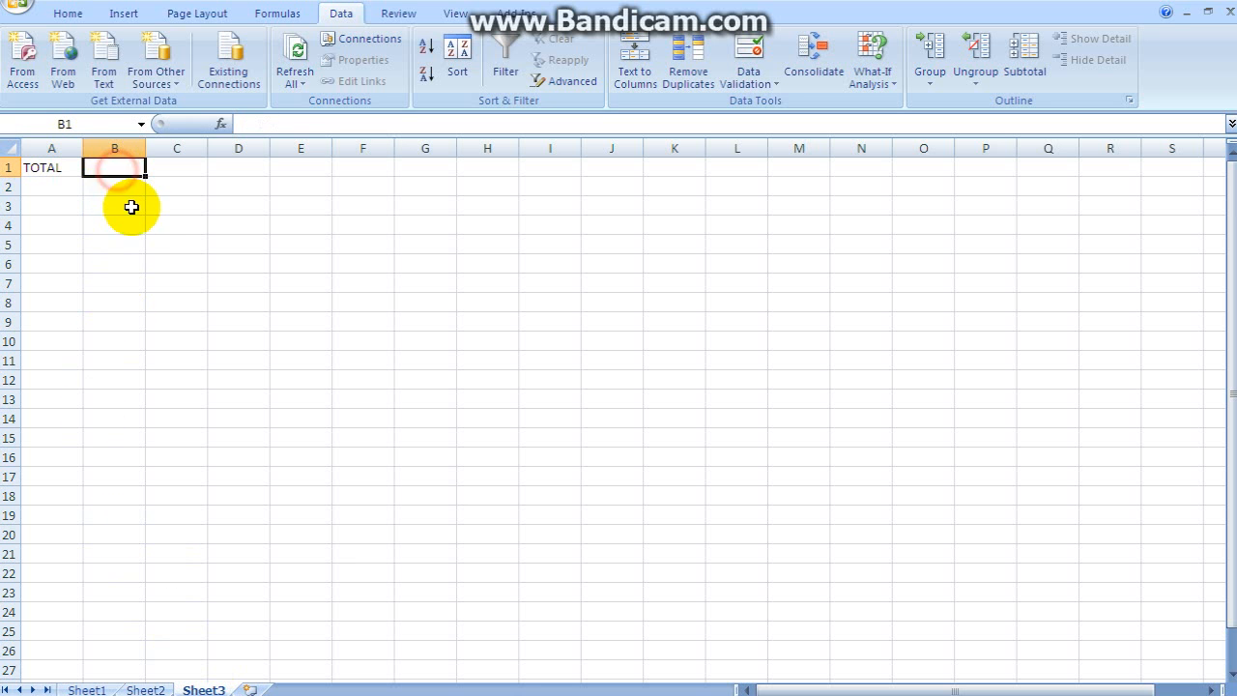
mouse_move(139, 228)
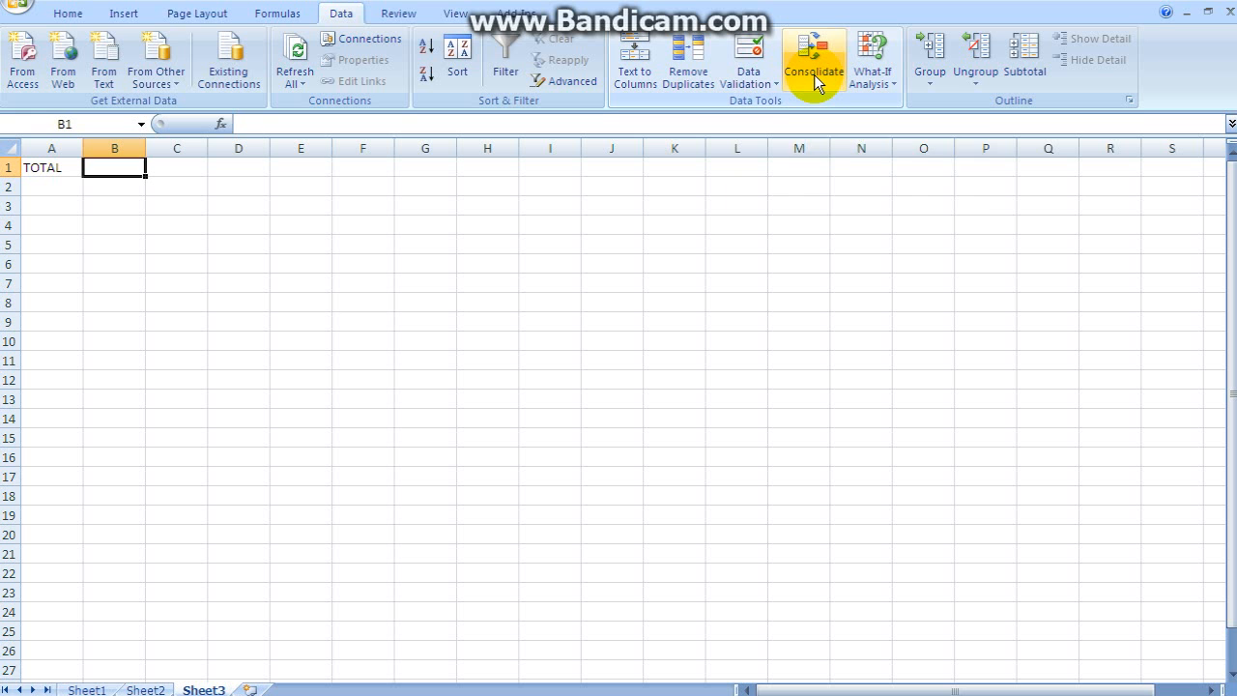
mouse_move(812, 58)
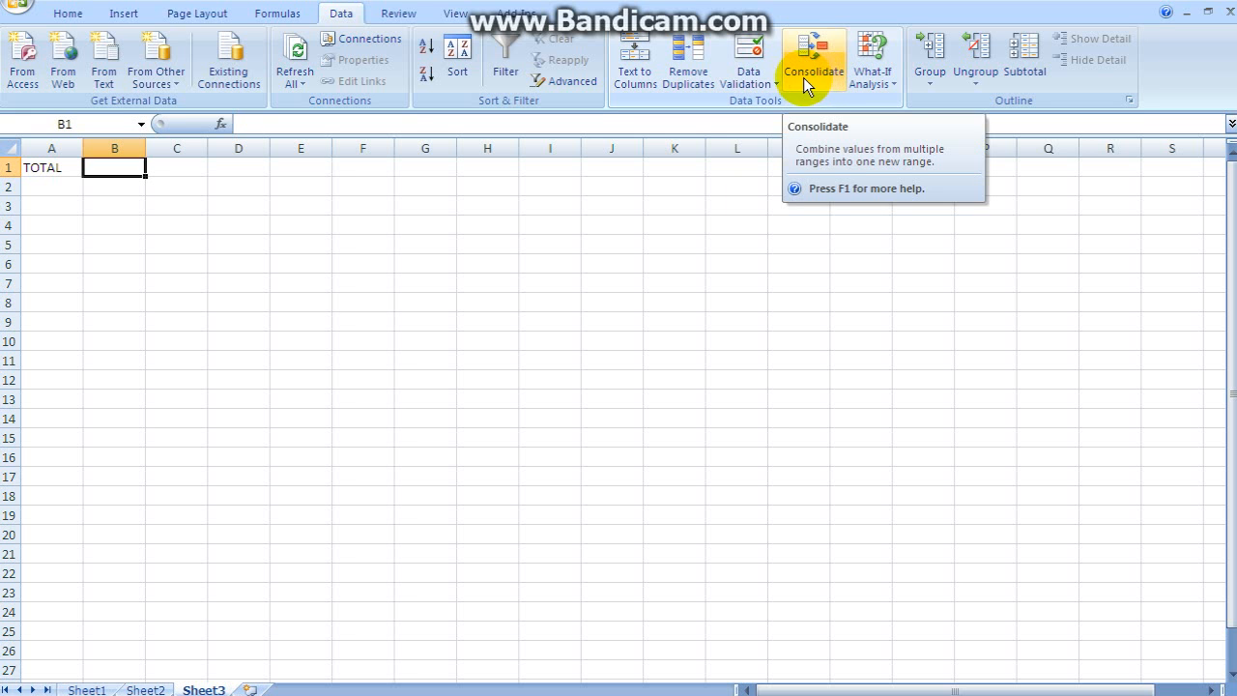
mouse_move(739, 111)
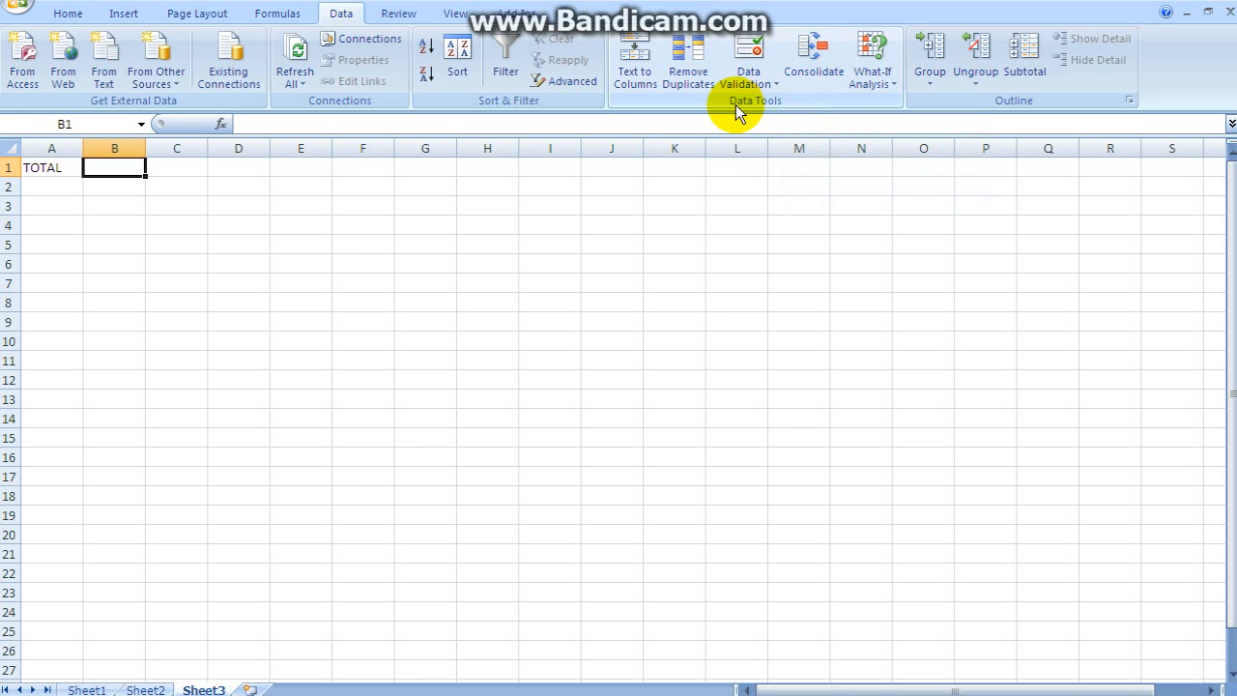
mouse_move(782, 109)
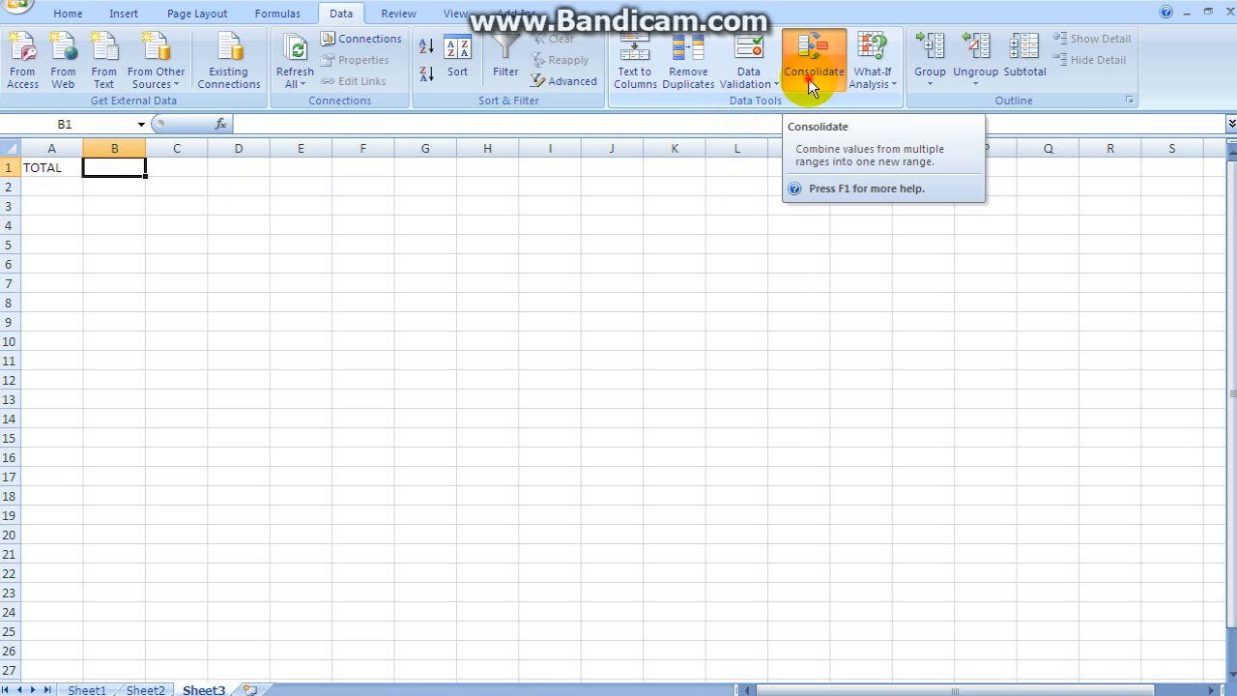
Bring up the Consolidate dialog from the Data ribbon, set to Sum.
left_click(811, 58)
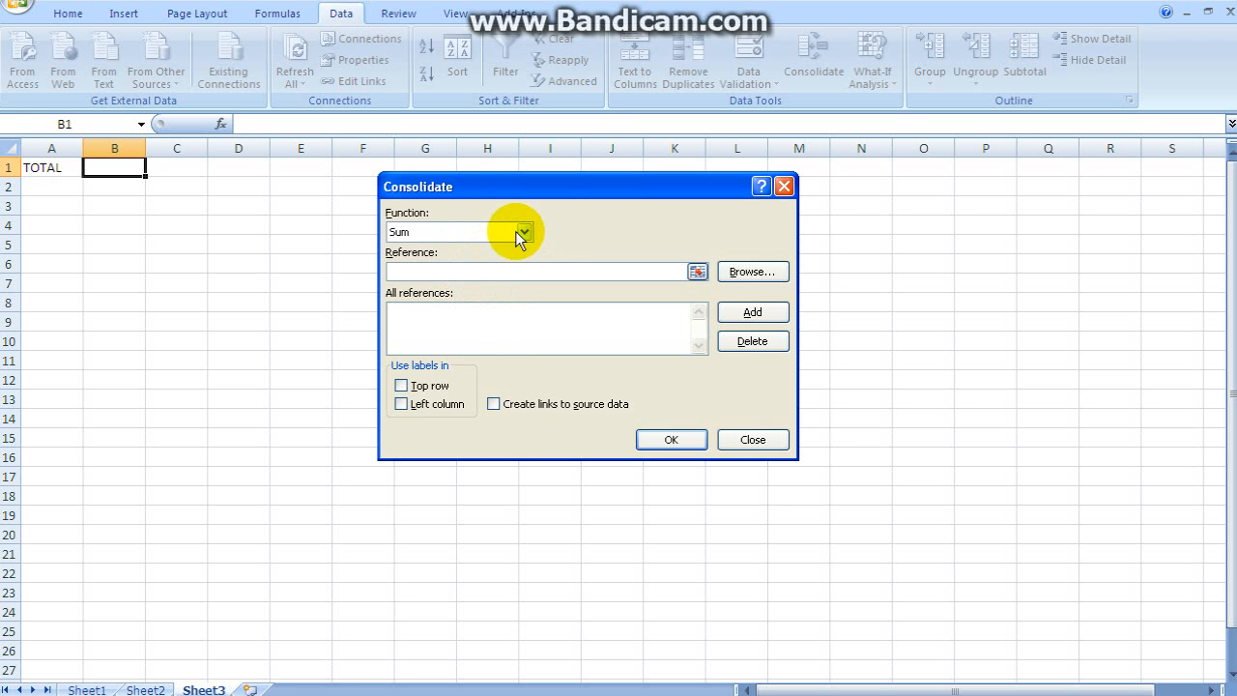
mouse_move(485, 236)
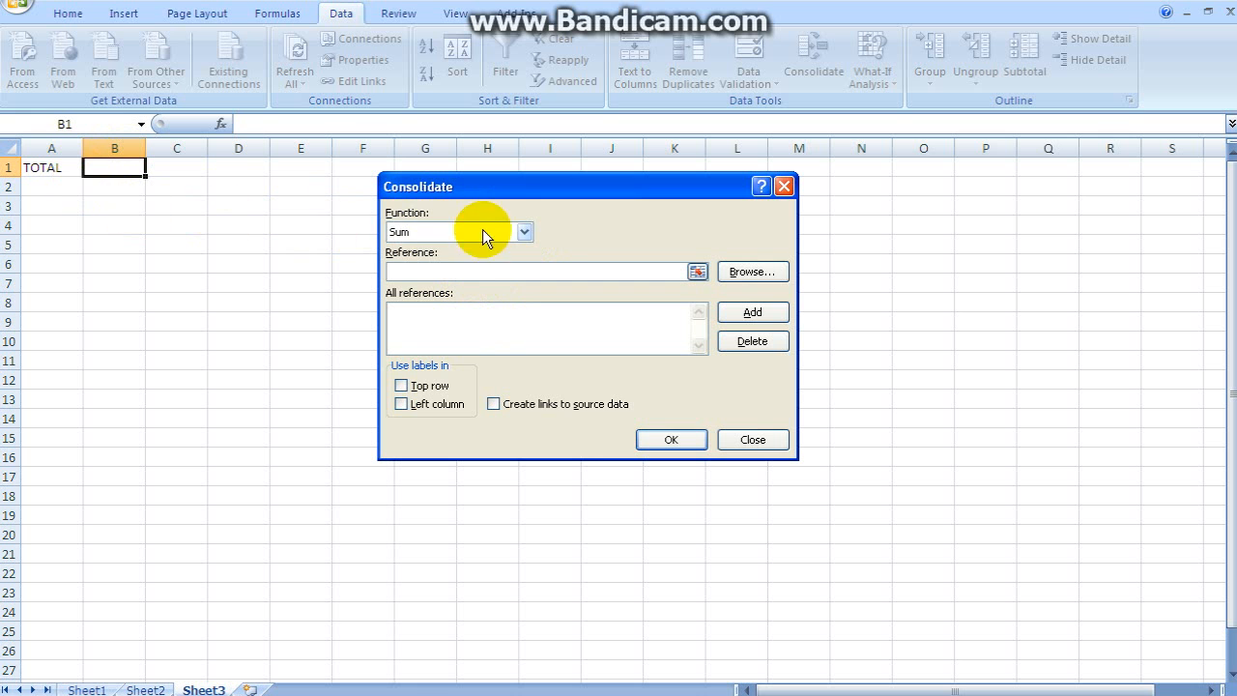
left_click(524, 232)
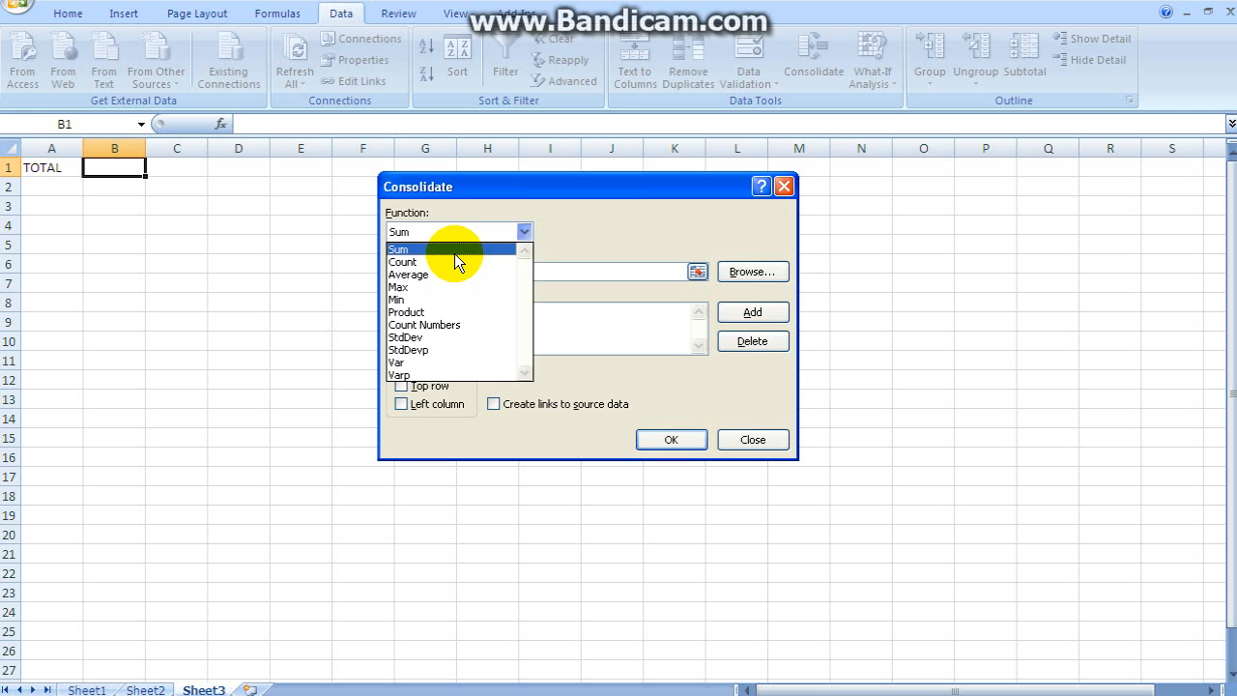
left_click(398, 247)
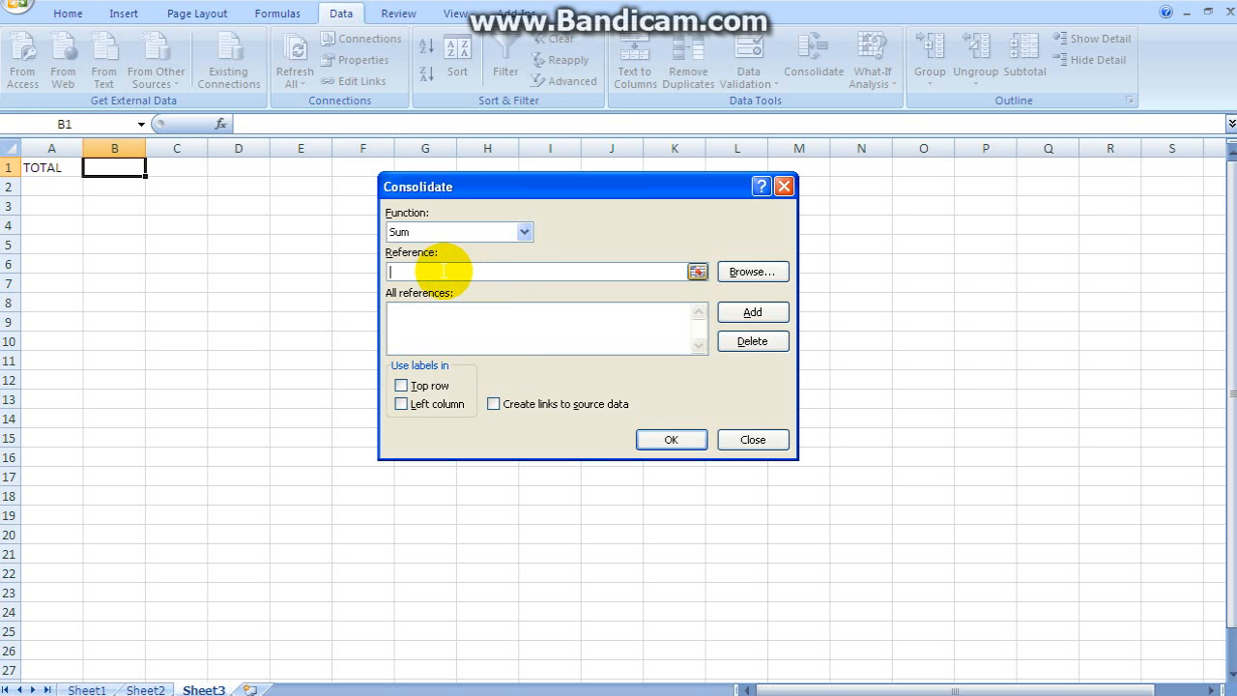
mouse_move(414, 294)
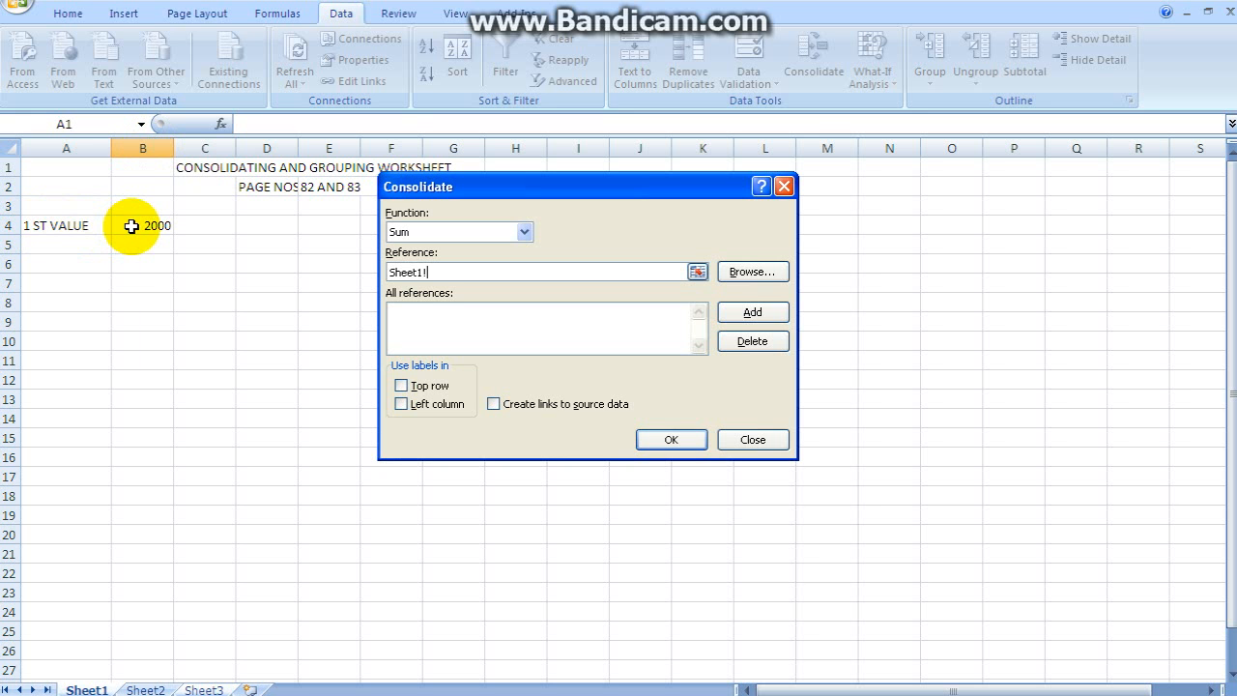
Add Sheet1 cell B4 (2000) as the first consolidation reference.
left_click(143, 224)
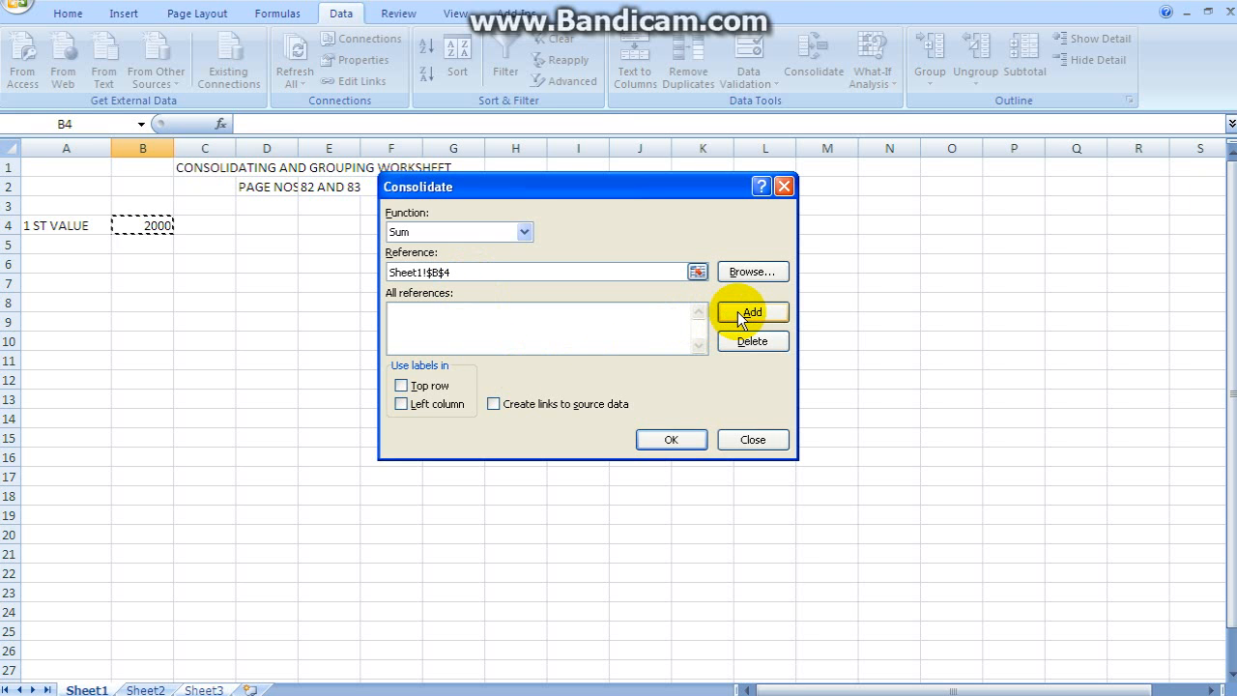
left_click(751, 311)
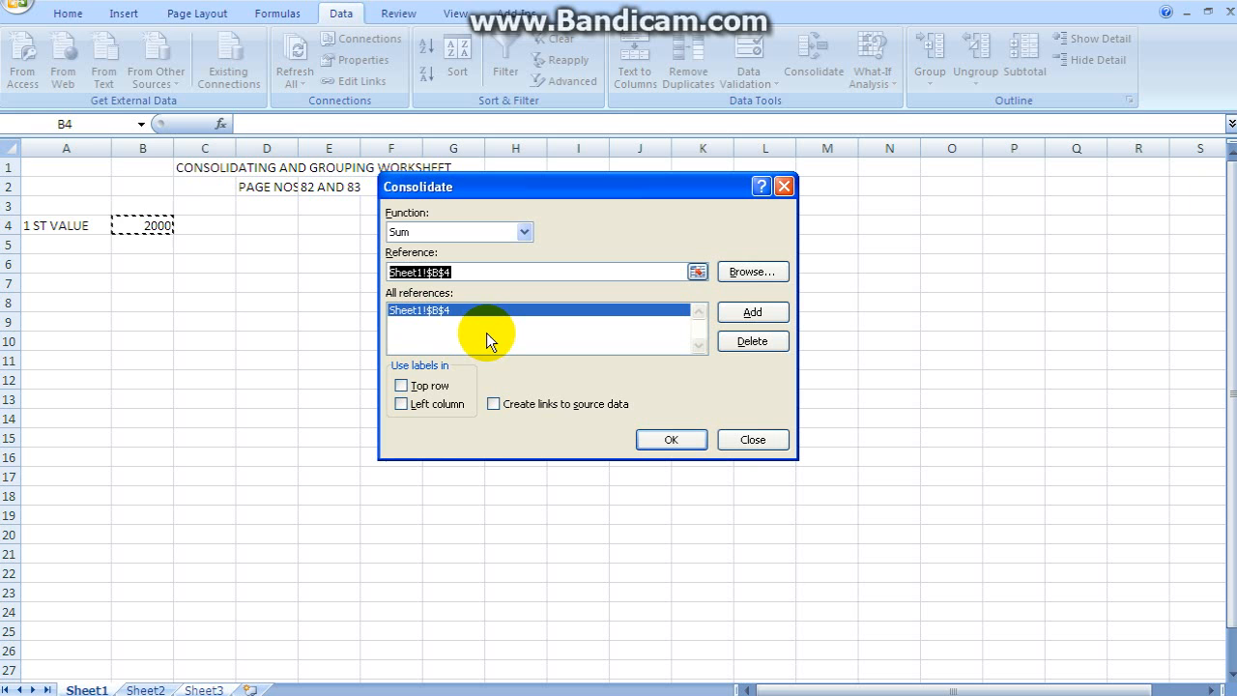
mouse_move(365, 342)
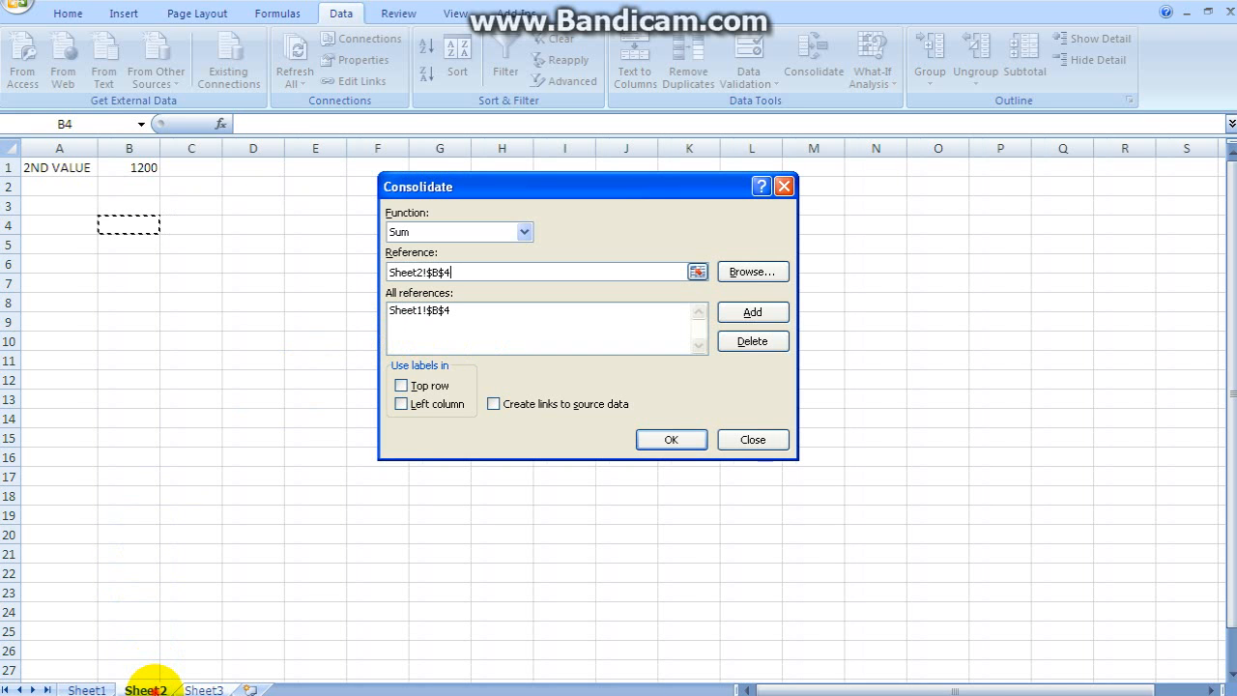
mouse_move(219, 483)
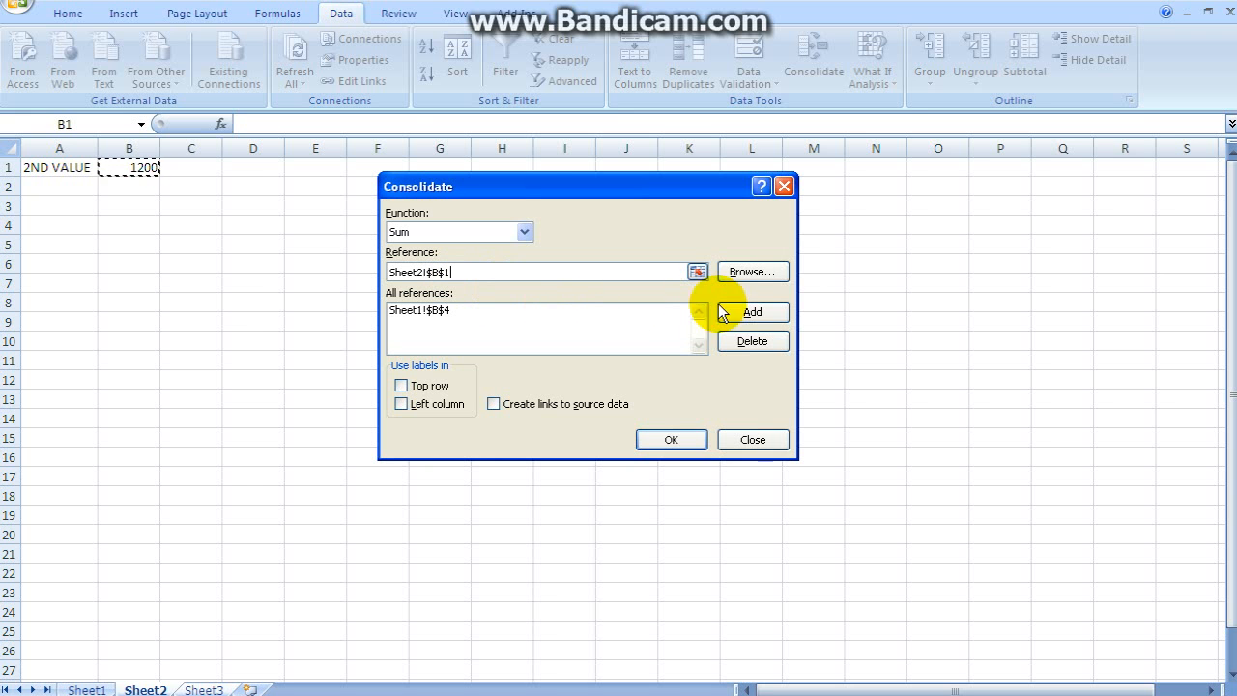
Add Sheet2 cell B1 (1200) as the second consolidation reference.
left_click(751, 311)
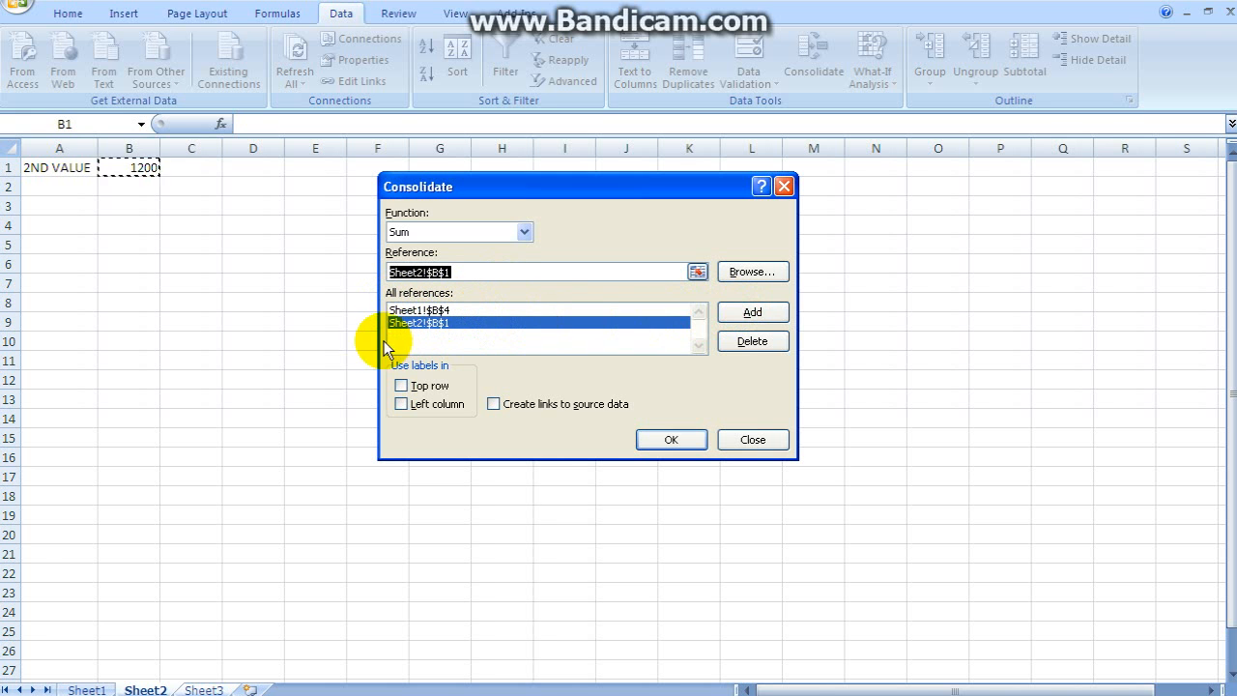
mouse_move(236, 423)
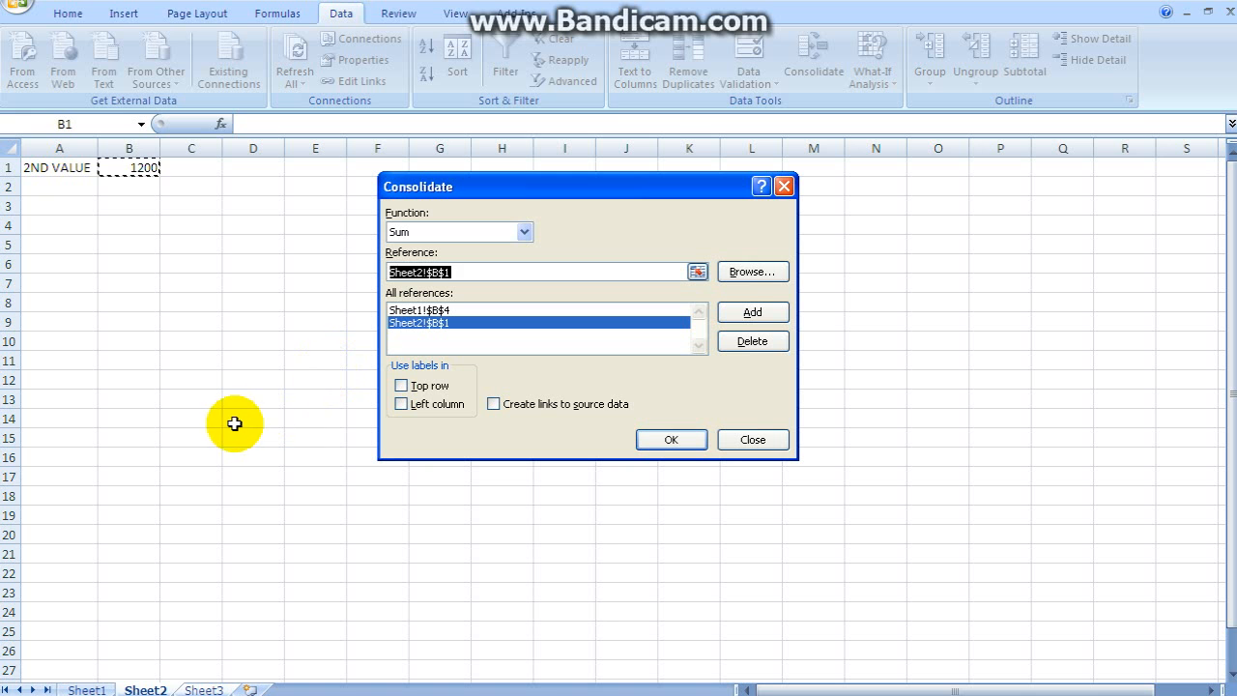
mouse_move(357, 437)
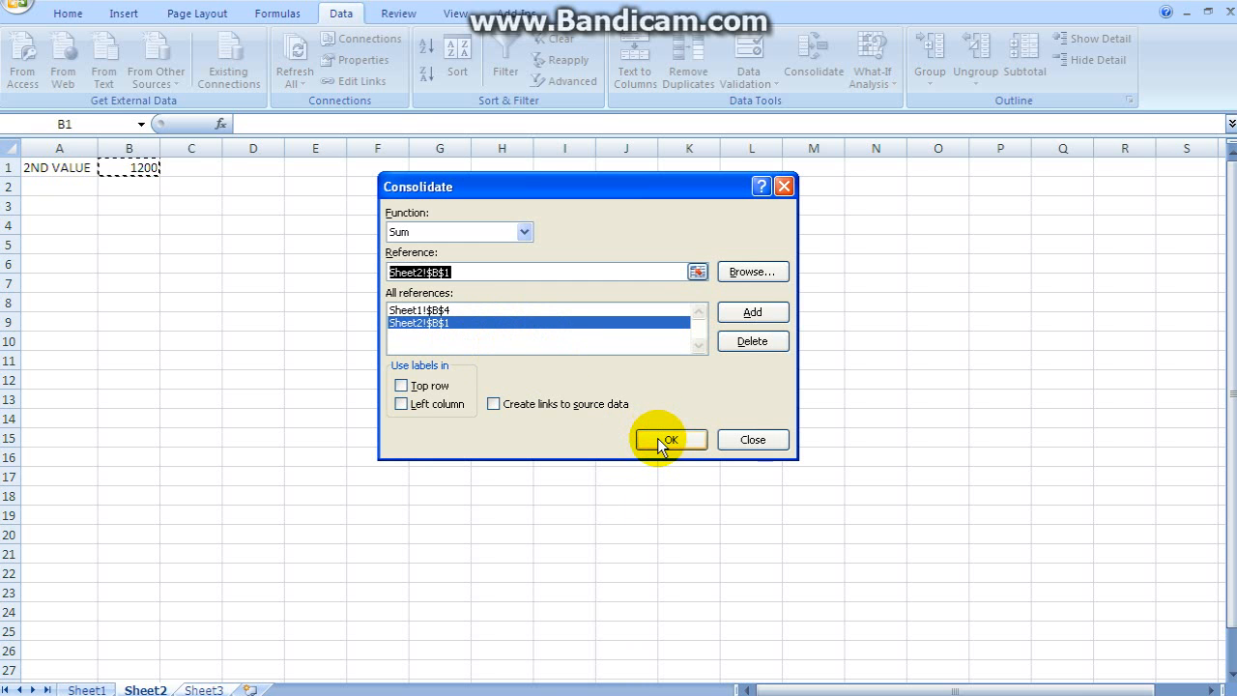
Confirm the consolidation so Sheet3 B1 shows the summed total 3200.
left_click(669, 441)
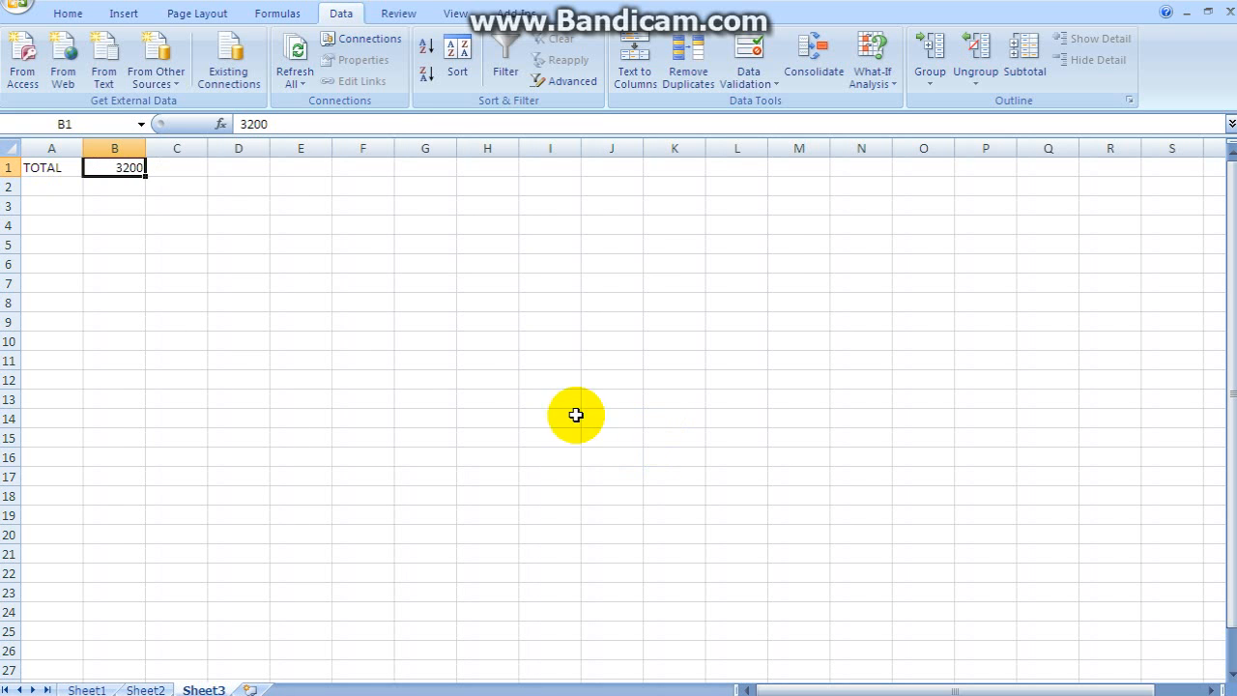
mouse_move(158, 174)
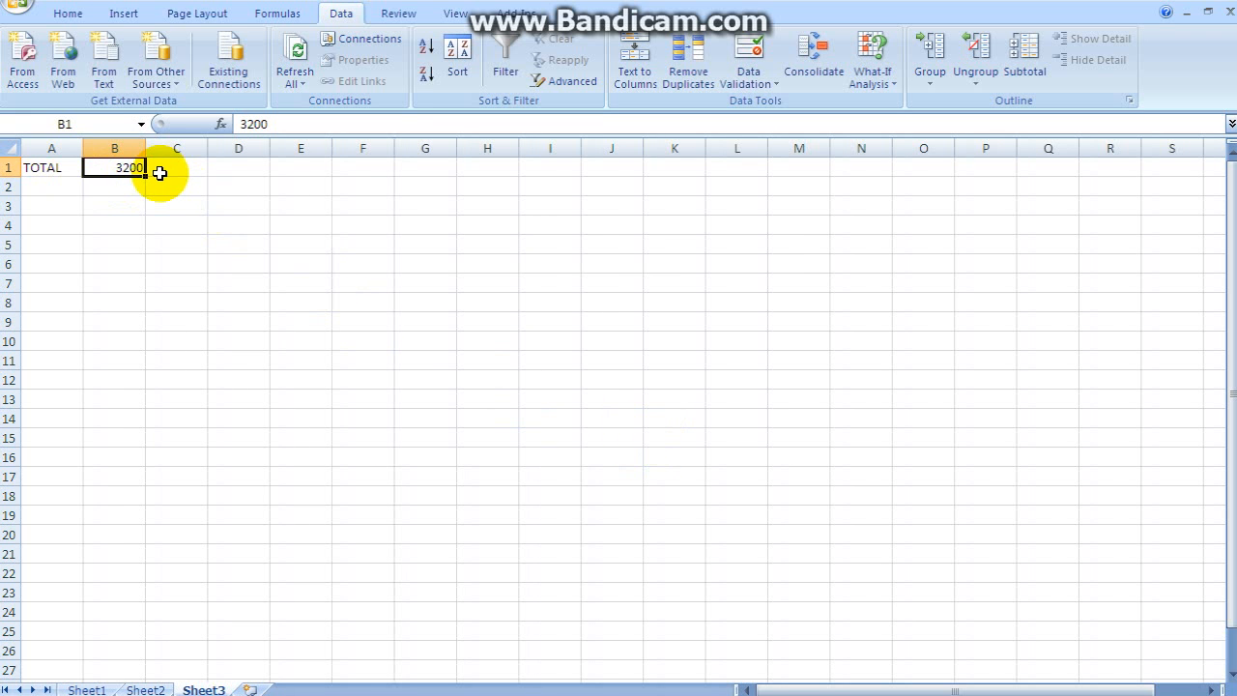
mouse_move(156, 204)
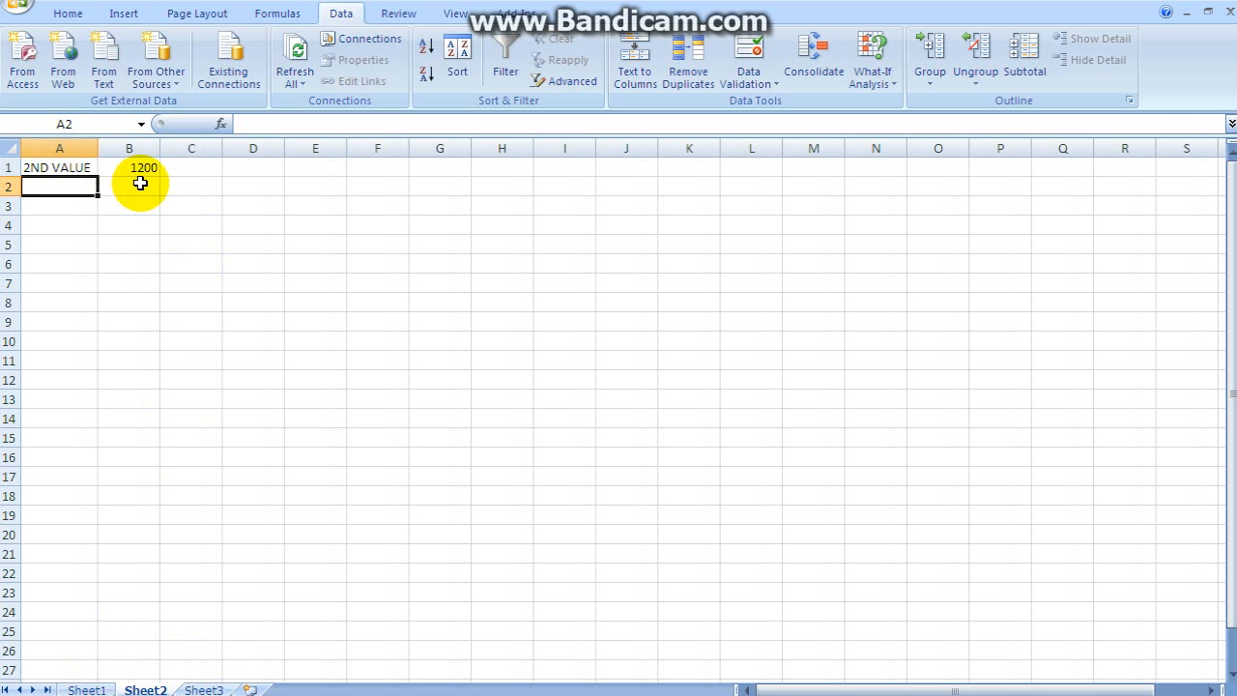
mouse_move(89, 688)
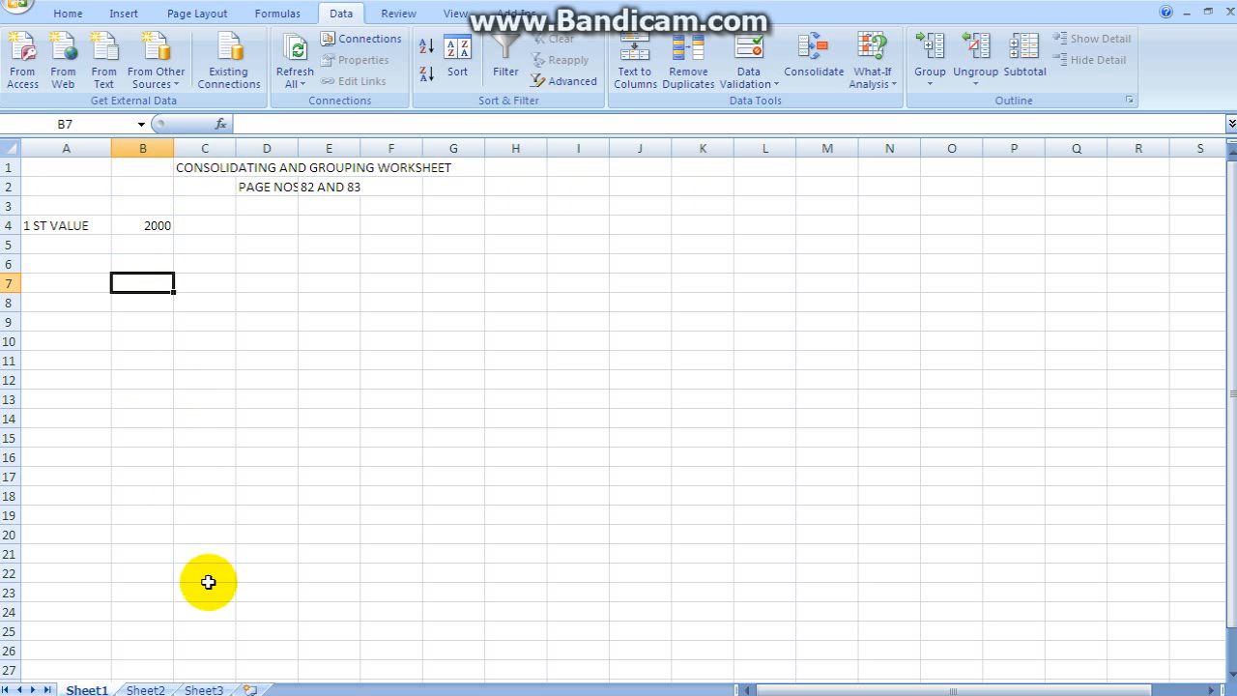
left_click(203, 690)
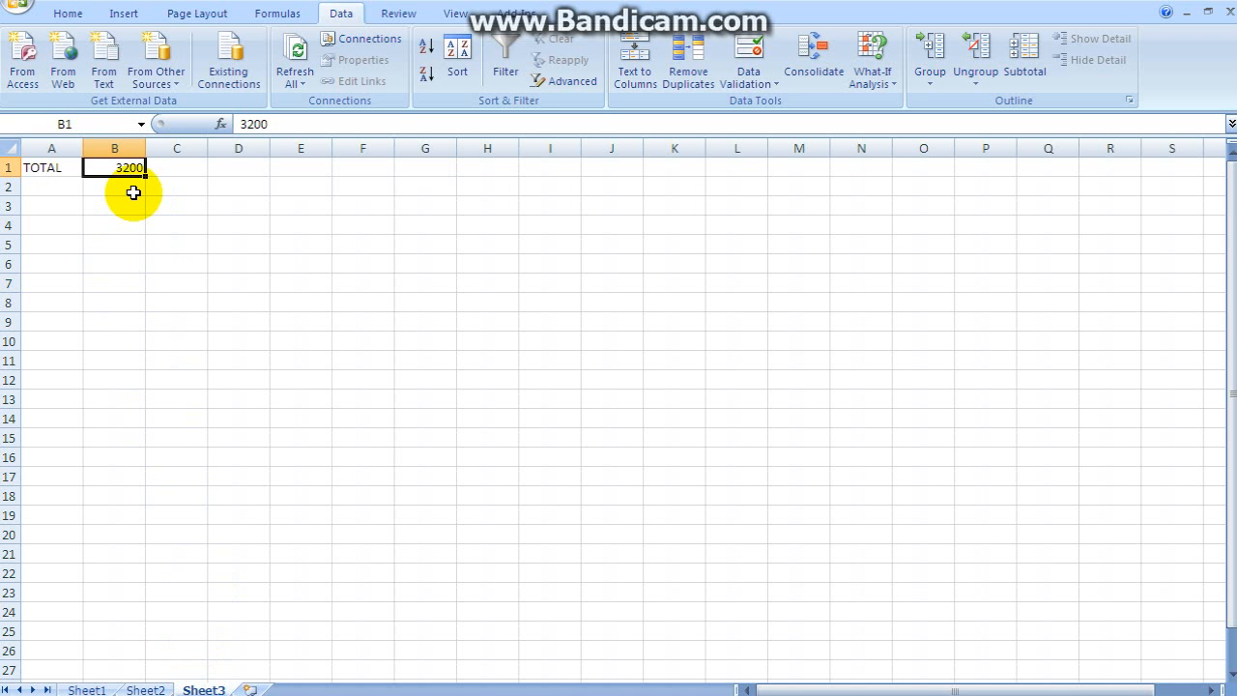
left_click(237, 224)
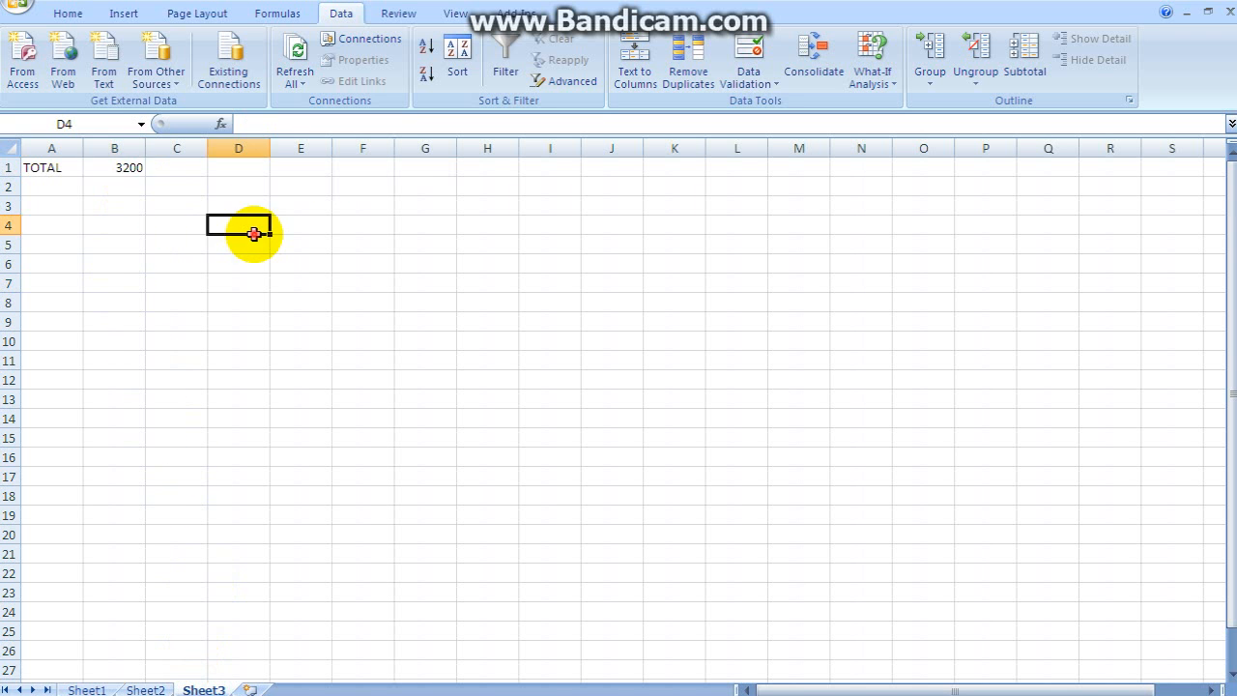